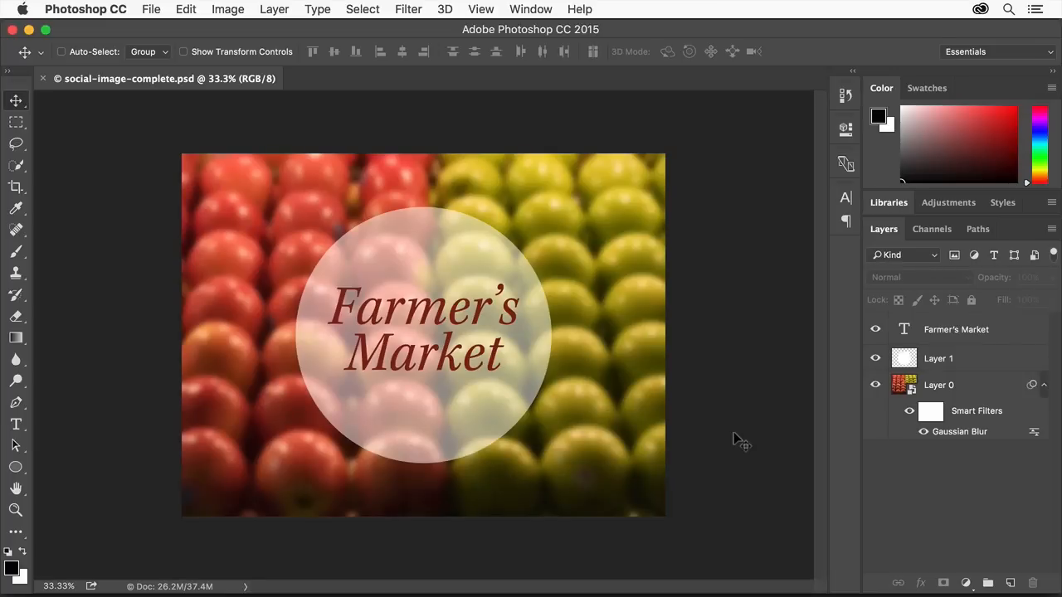
pyautogui.moveTo(605, 403)
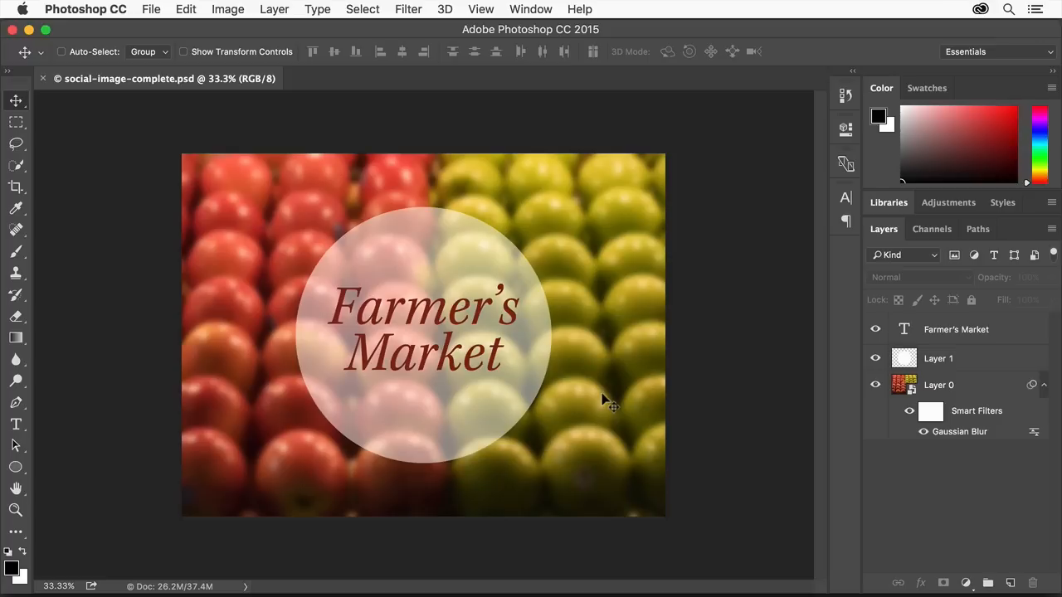
pyautogui.moveTo(529, 362)
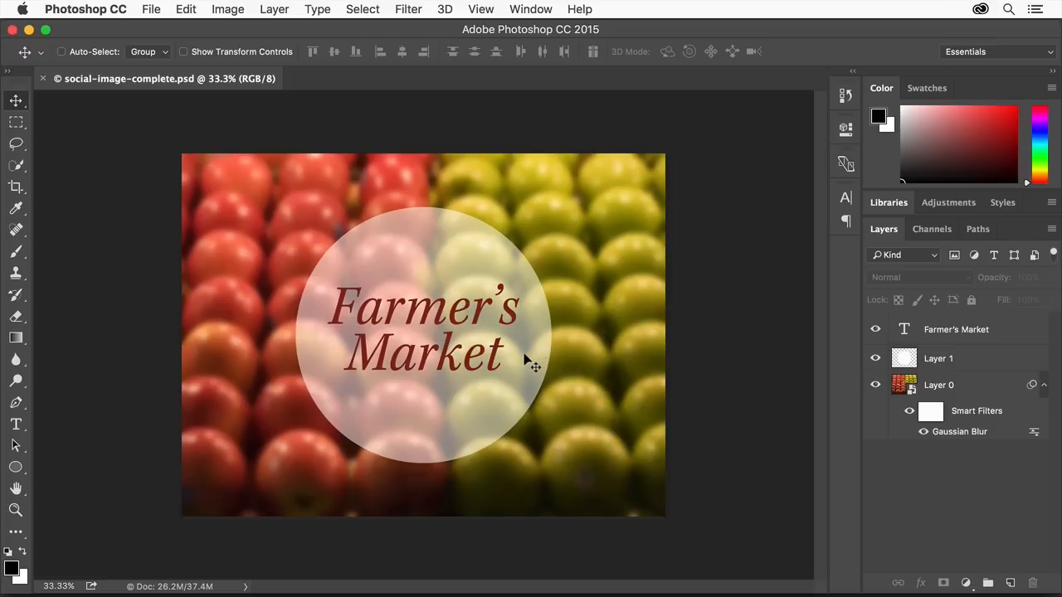
pyautogui.moveTo(511, 342)
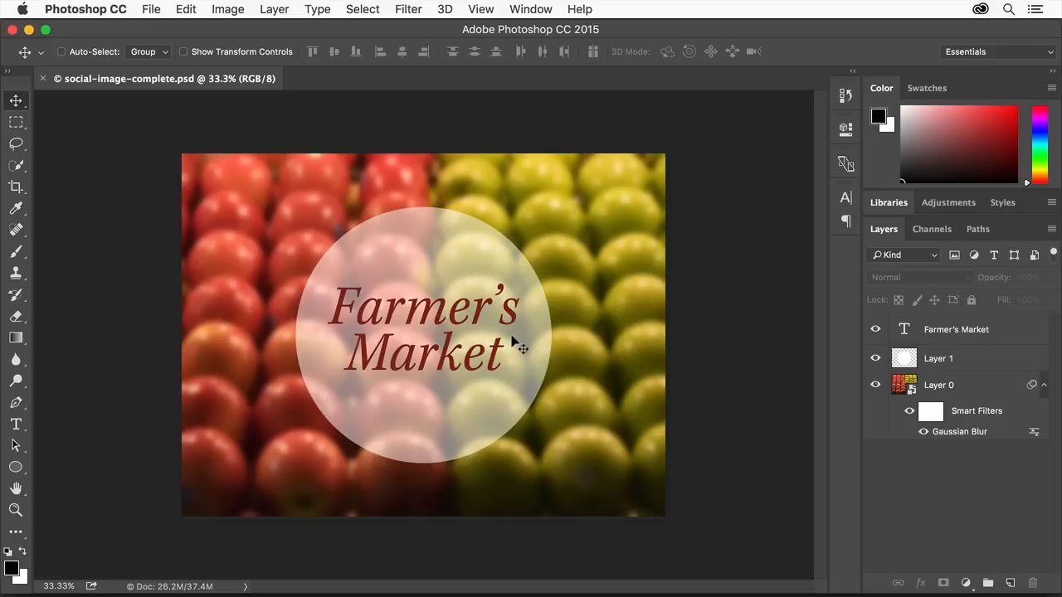
pyautogui.moveTo(572, 452)
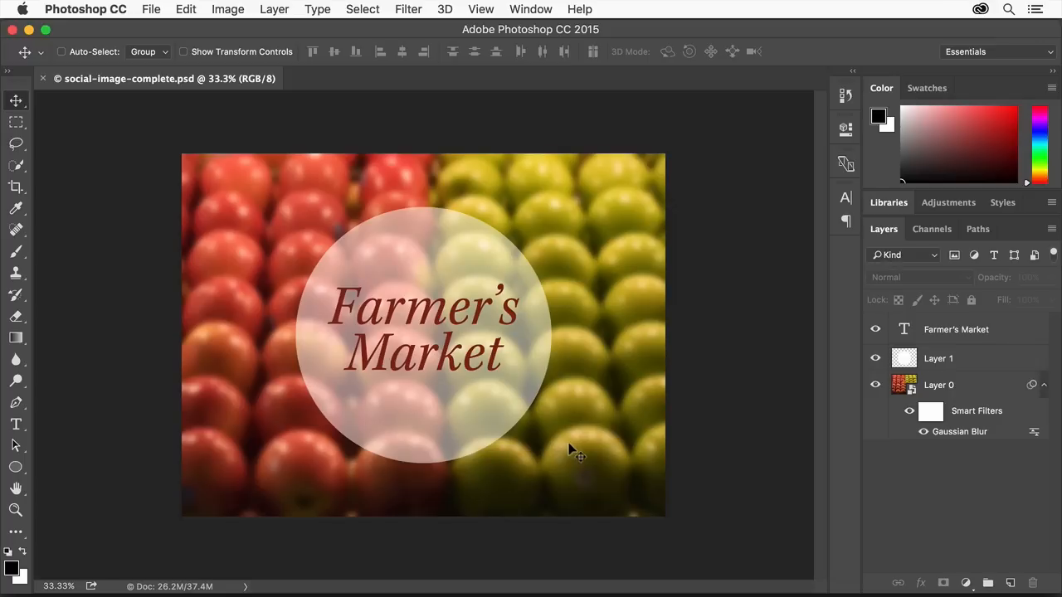
pyautogui.moveTo(222, 87)
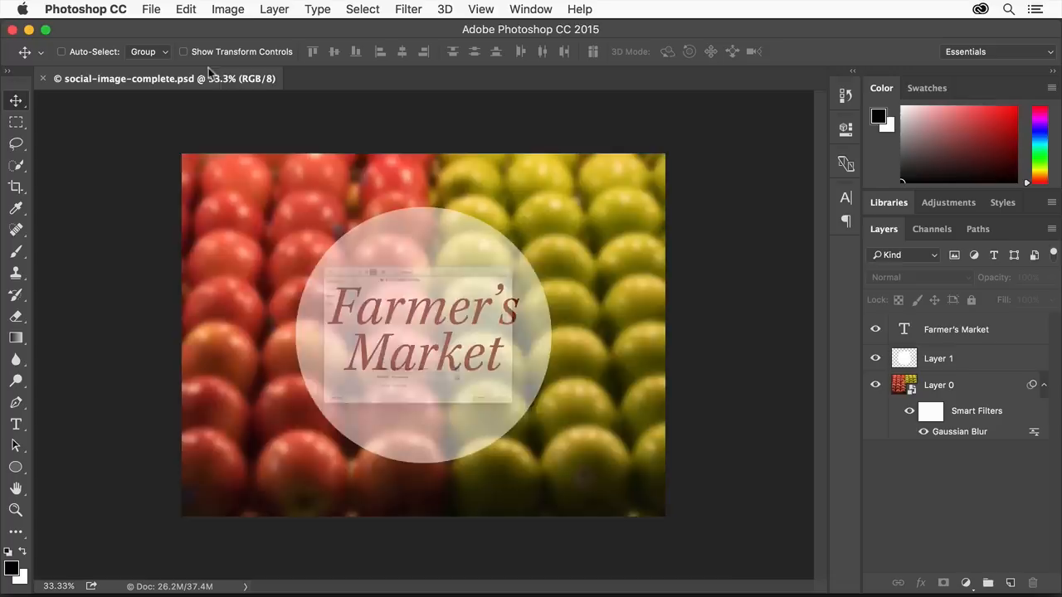
# Step: Open social-image-start.jpg from the Desktop
pyautogui.click(151, 9)
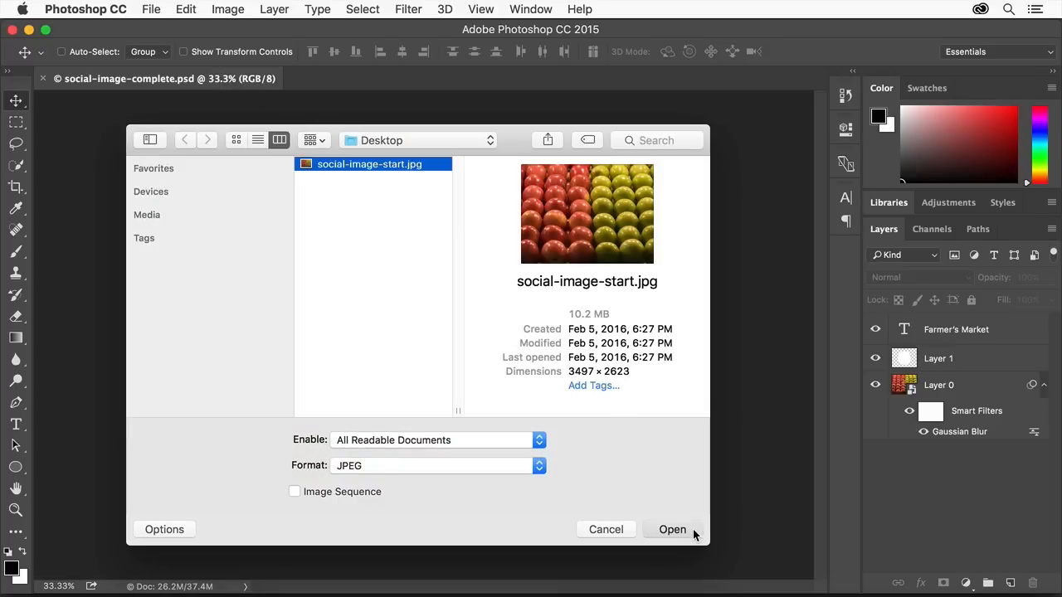
pyautogui.click(672, 530)
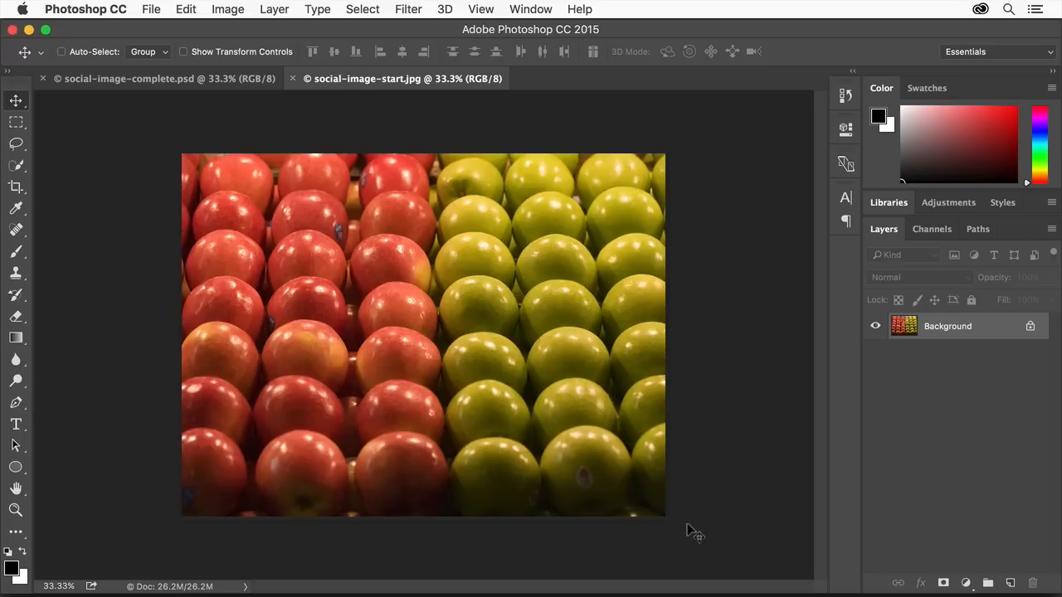
pyautogui.moveTo(887, 216)
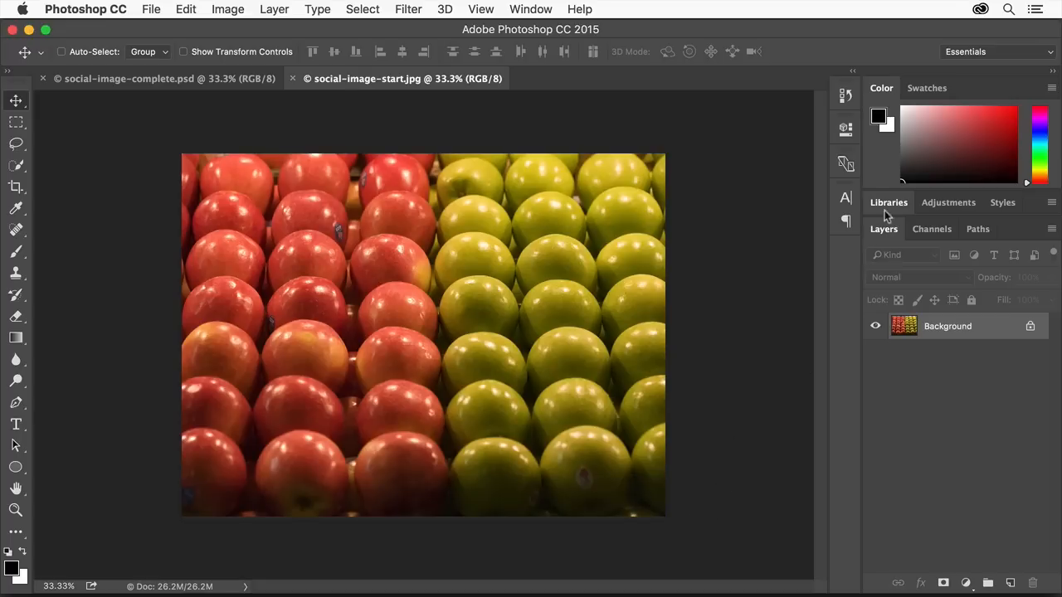
pyautogui.click(888, 202)
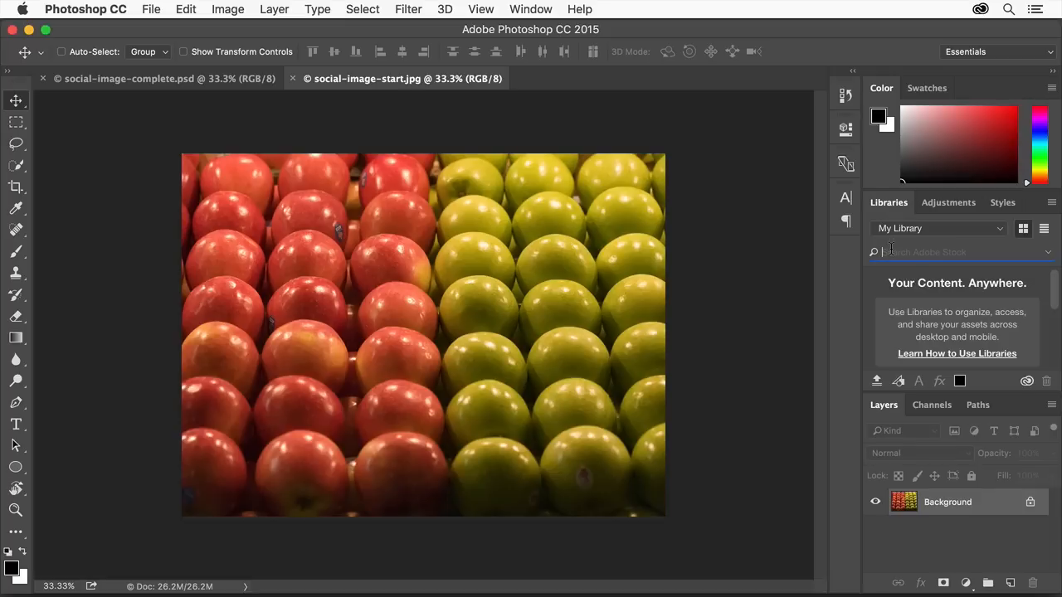
pyautogui.write('Farmer')
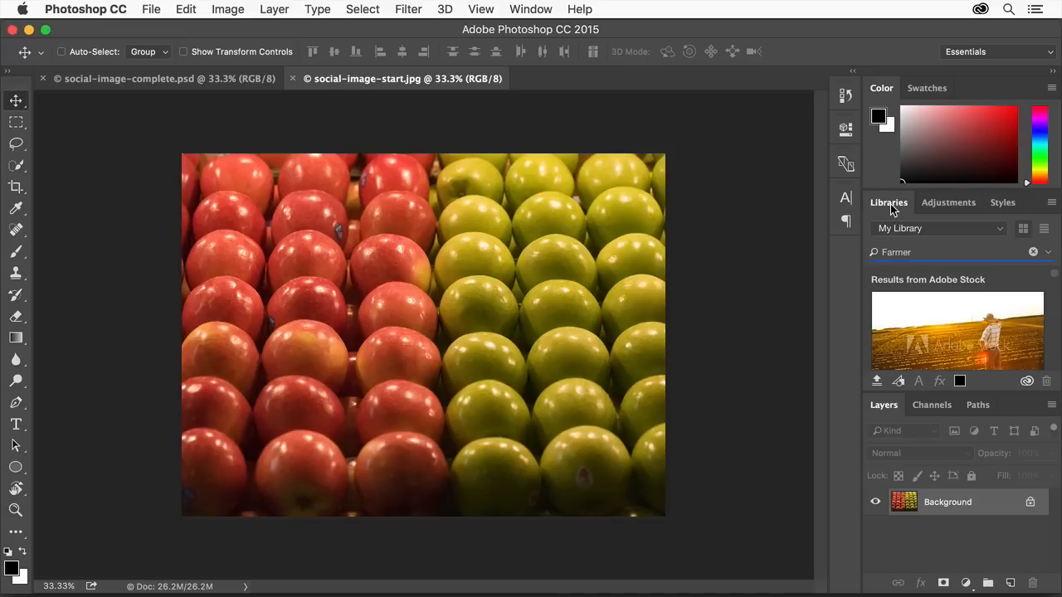
pyautogui.click(888, 202)
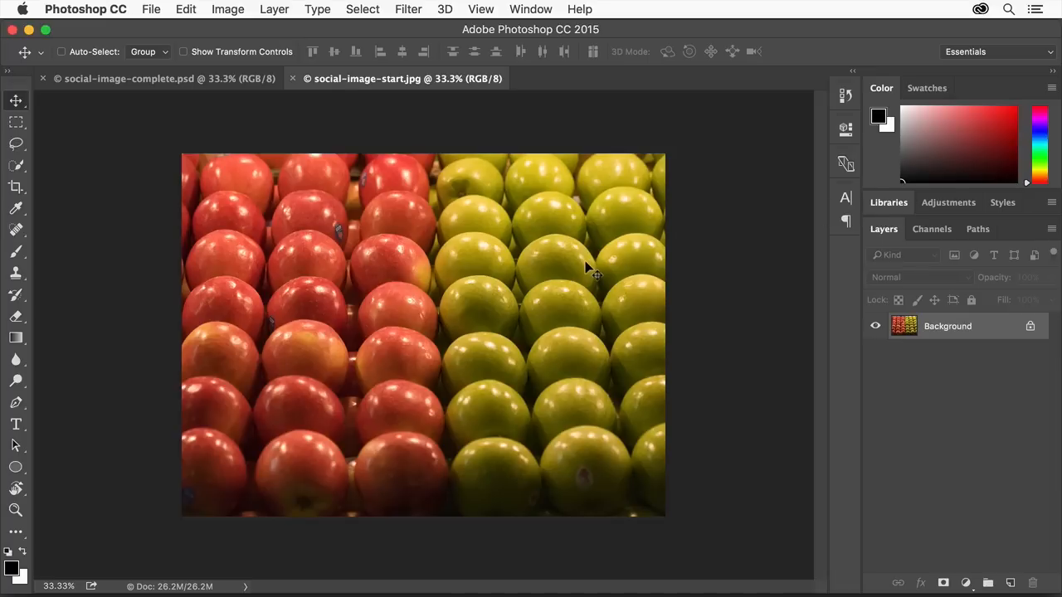
pyautogui.moveTo(477, 294)
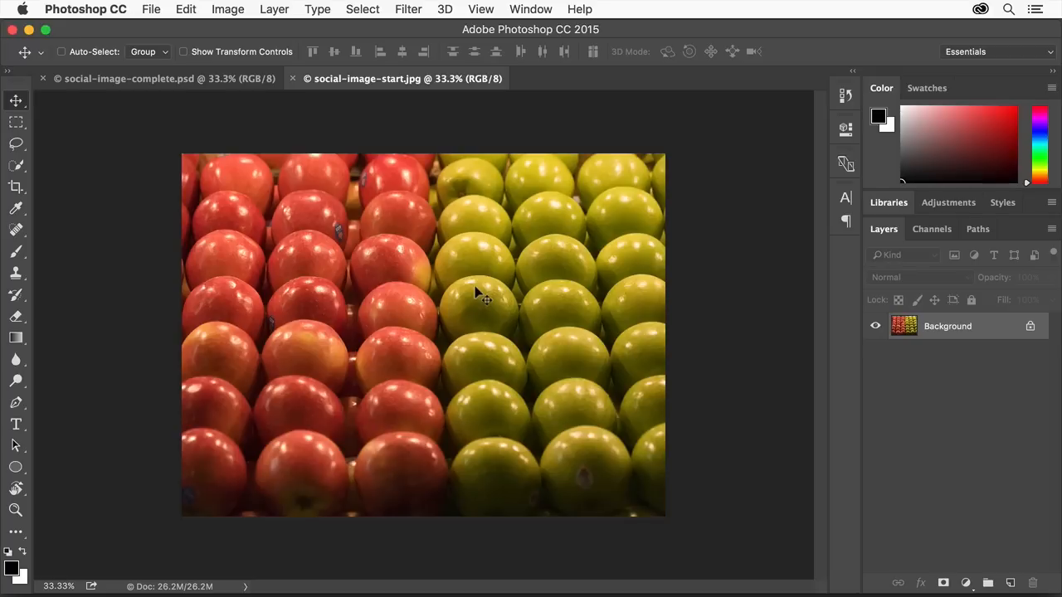
pyautogui.moveTo(435, 293)
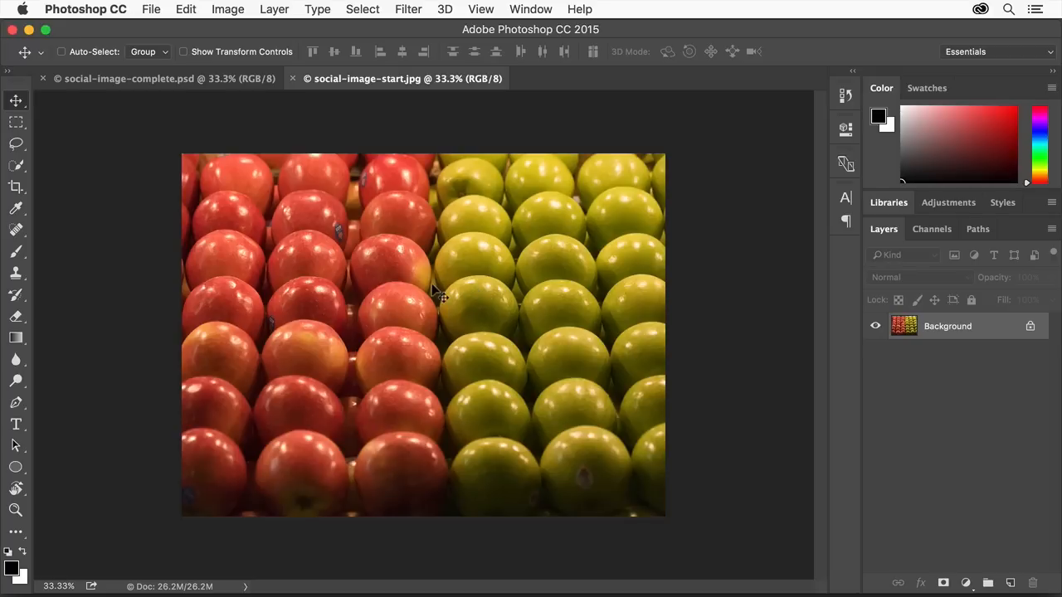
pyautogui.moveTo(430, 22)
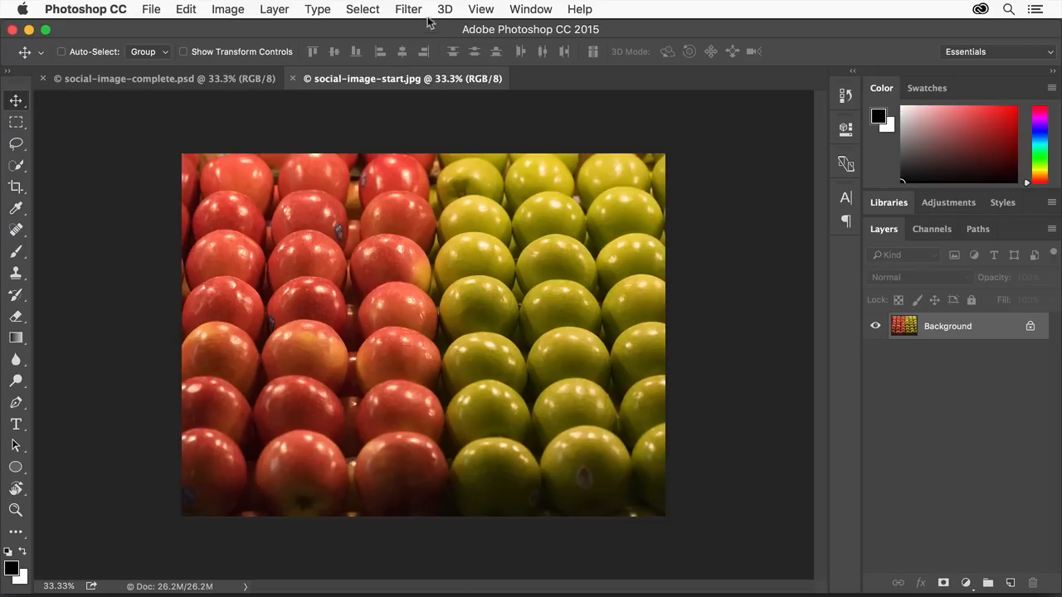
# Step: Convert the background layer for Smart Filters, confirming the smart object alert
pyautogui.click(407, 10)
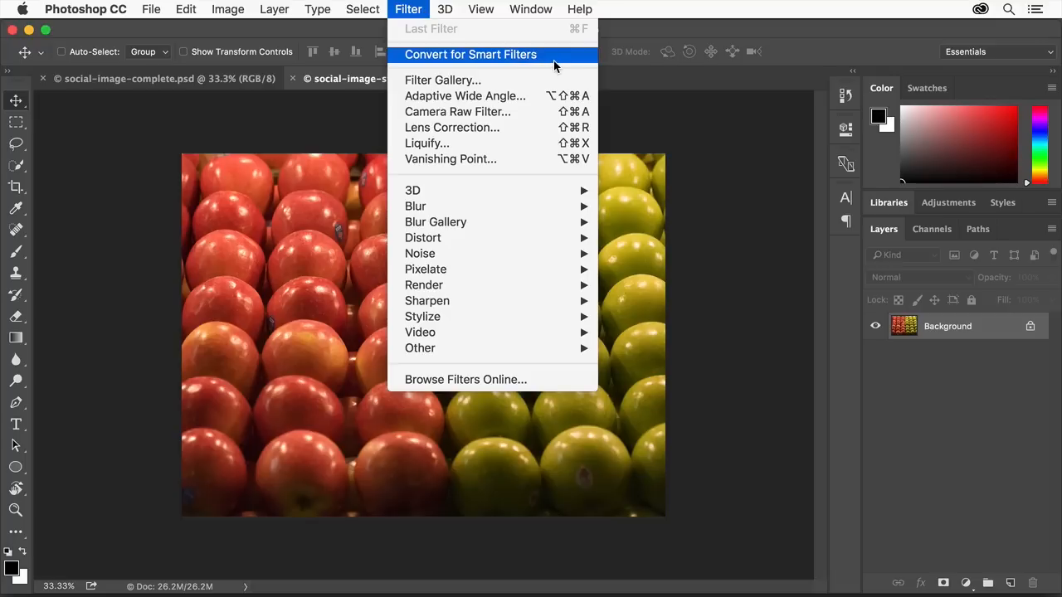
pyautogui.click(470, 54)
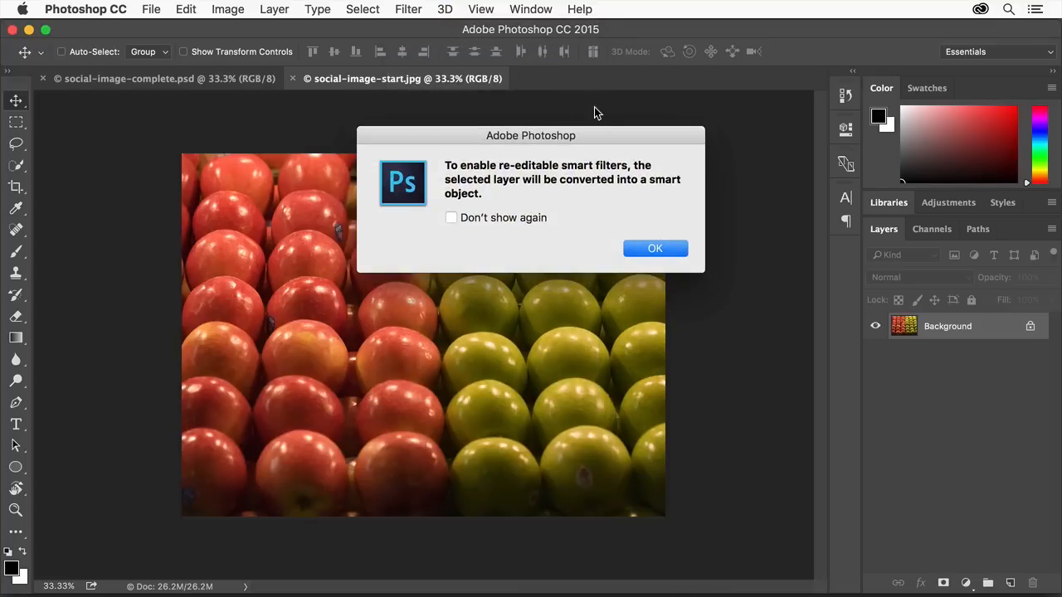
pyautogui.moveTo(655, 249)
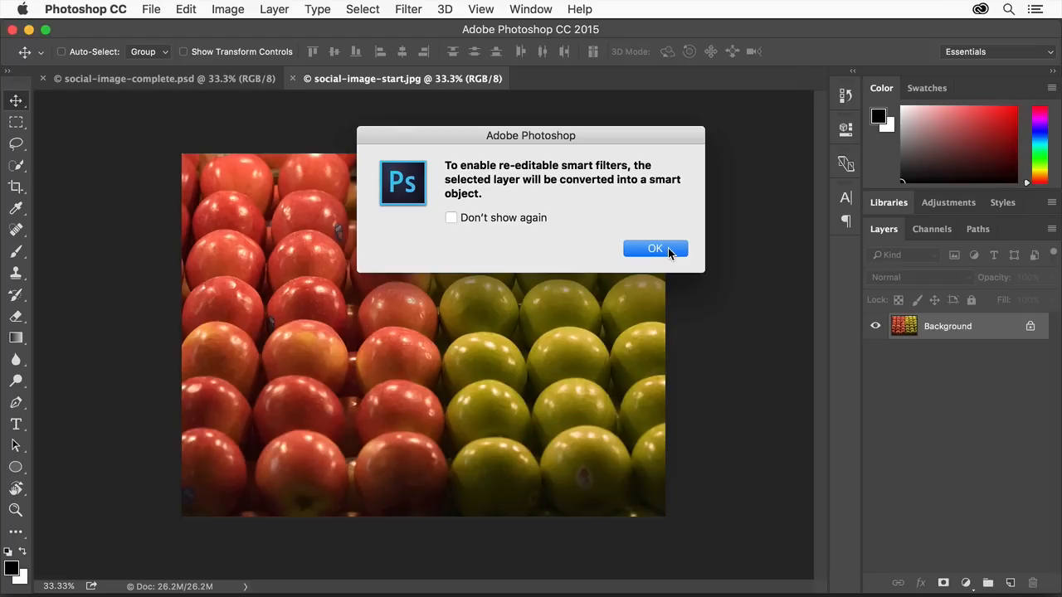
pyautogui.click(655, 248)
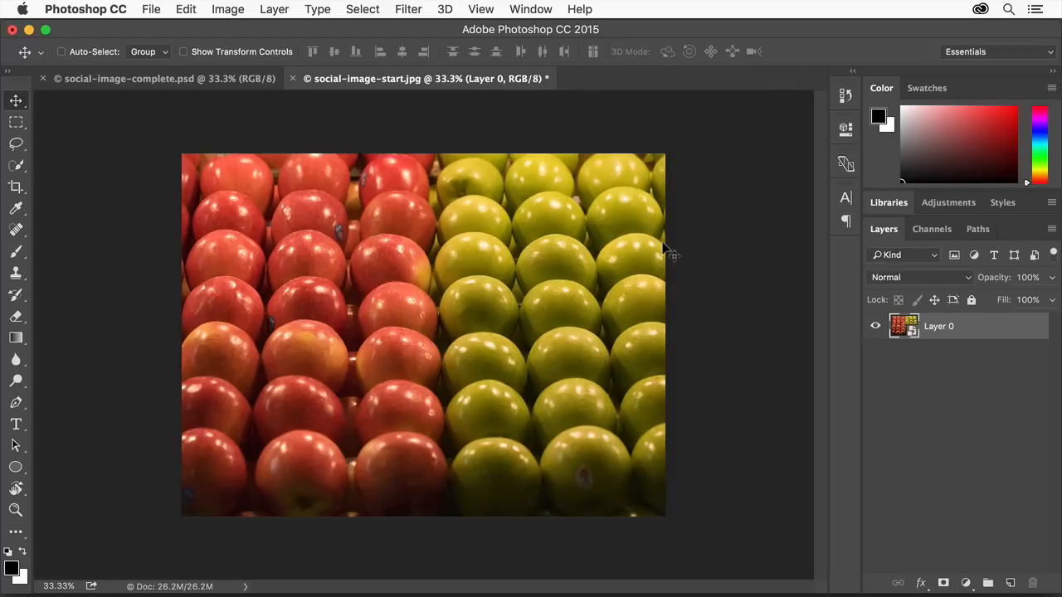
pyautogui.moveTo(419, 17)
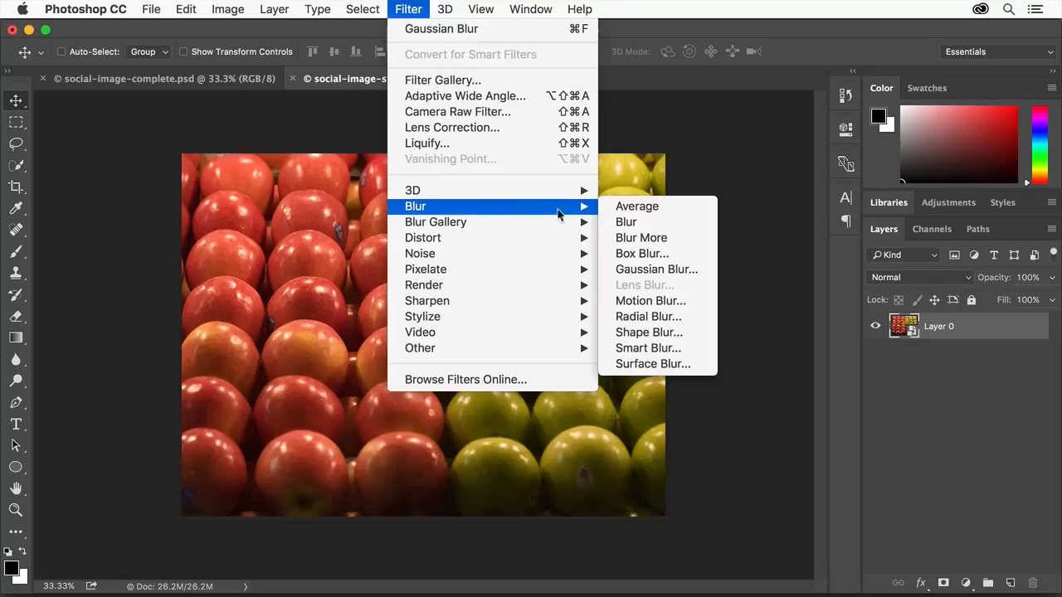
pyautogui.click(656, 269)
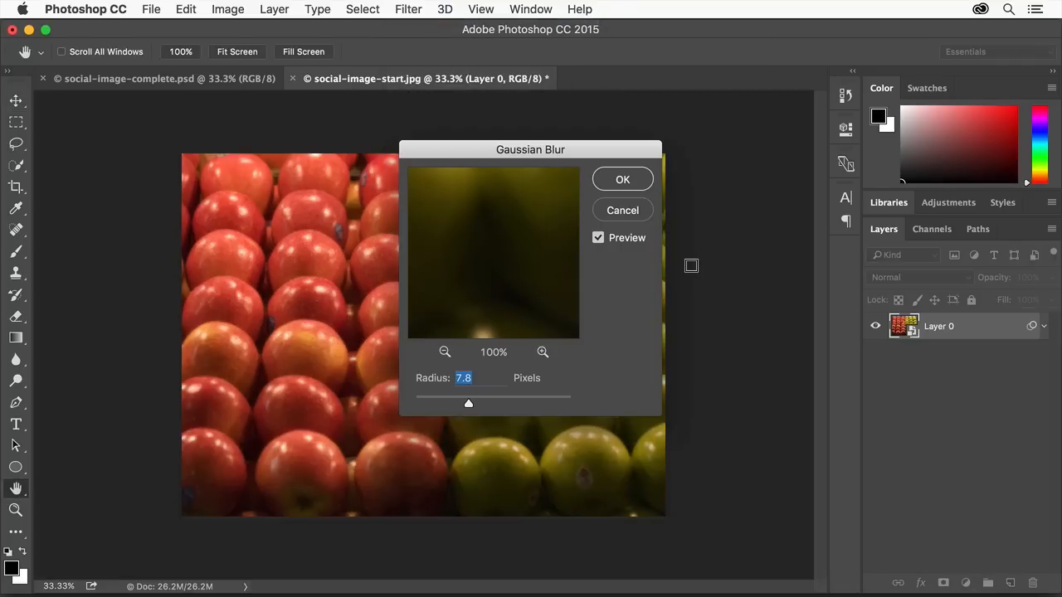
pyautogui.moveTo(468, 404); pyautogui.dragTo(481, 403)
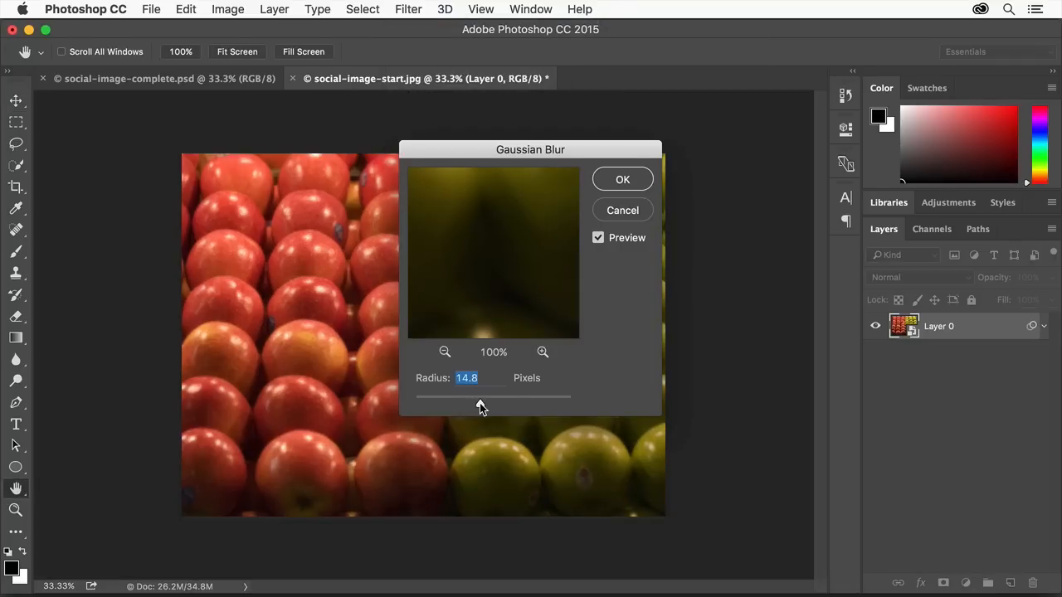
pyautogui.moveTo(470, 403); pyautogui.dragTo(483, 403)
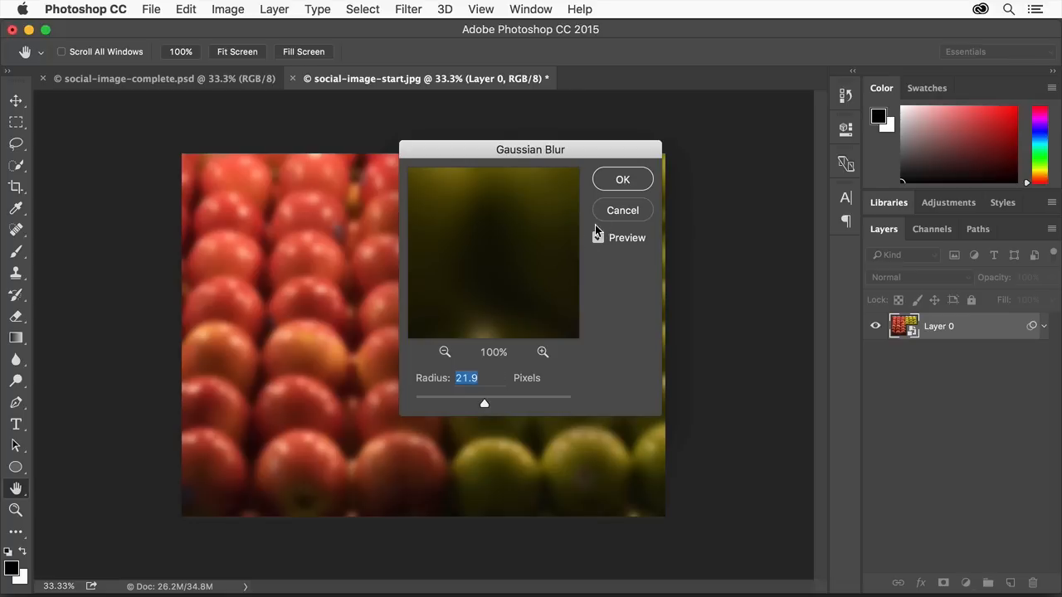
pyautogui.click(622, 179)
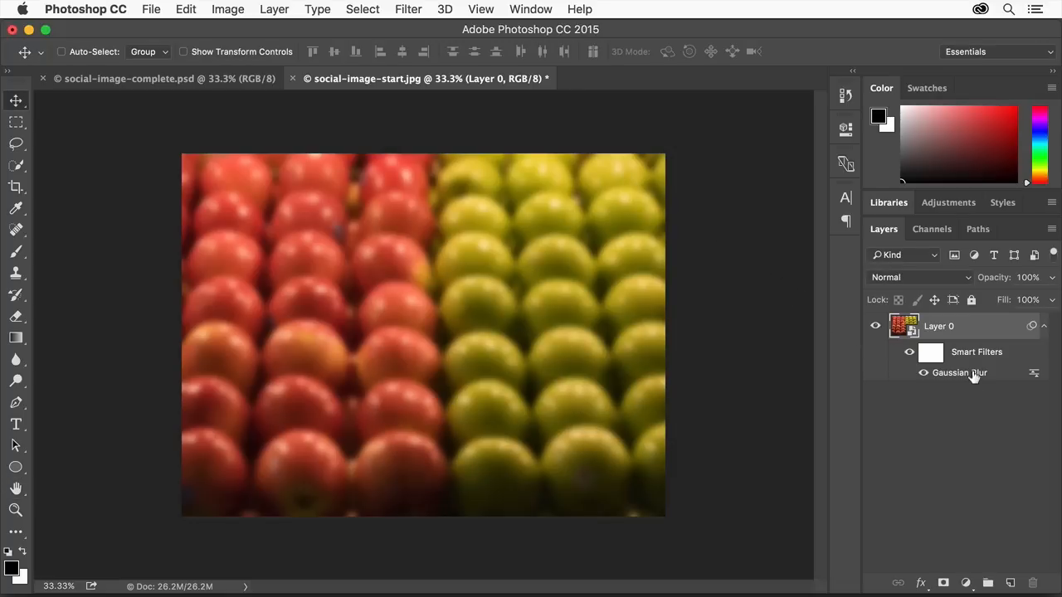
pyautogui.doubleClick(959, 373)
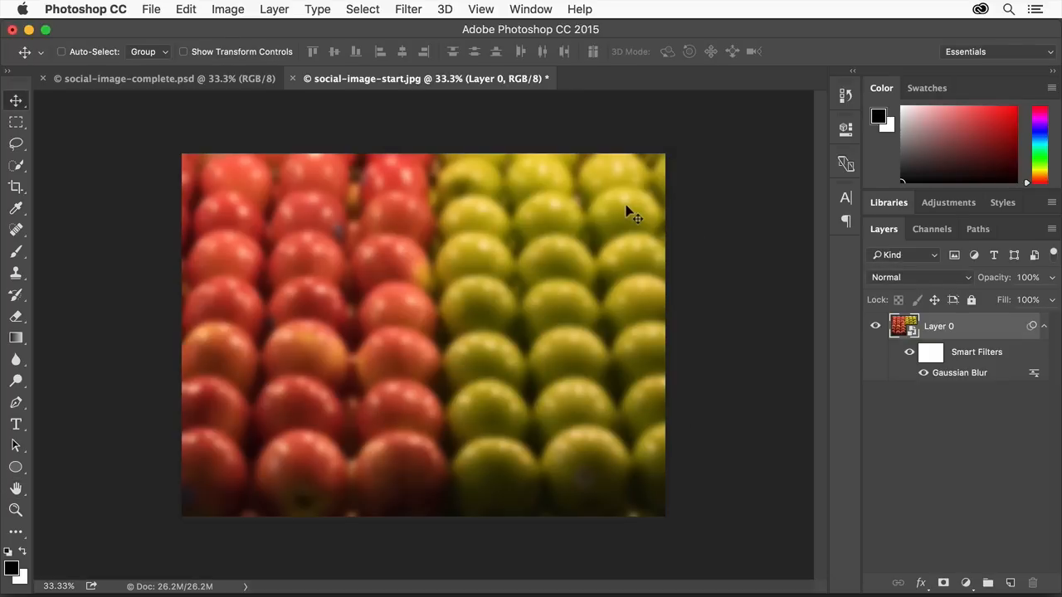
pyautogui.moveTo(444, 258)
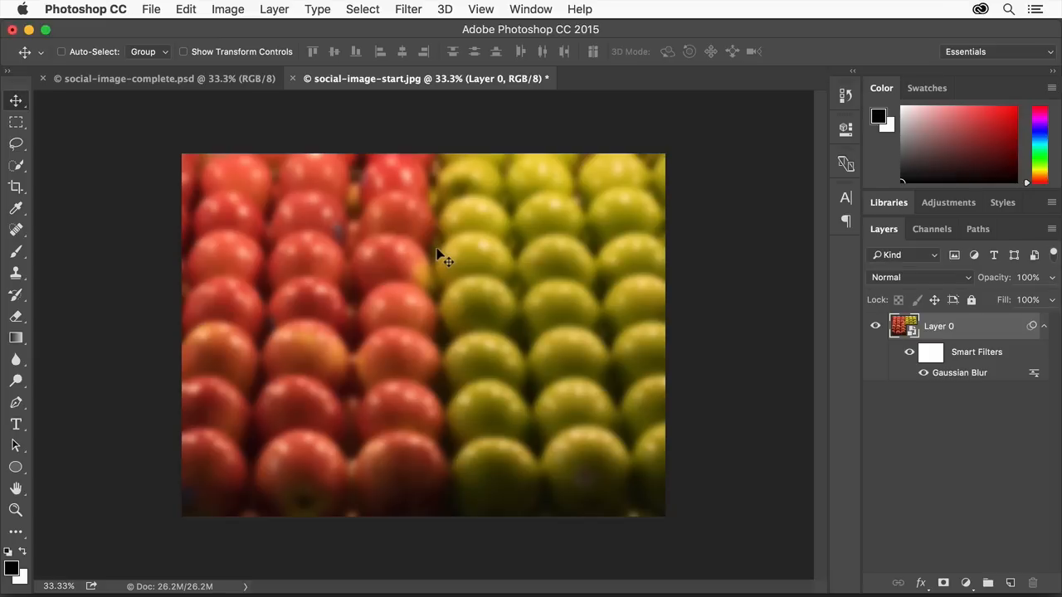
pyautogui.moveTo(327, 78)
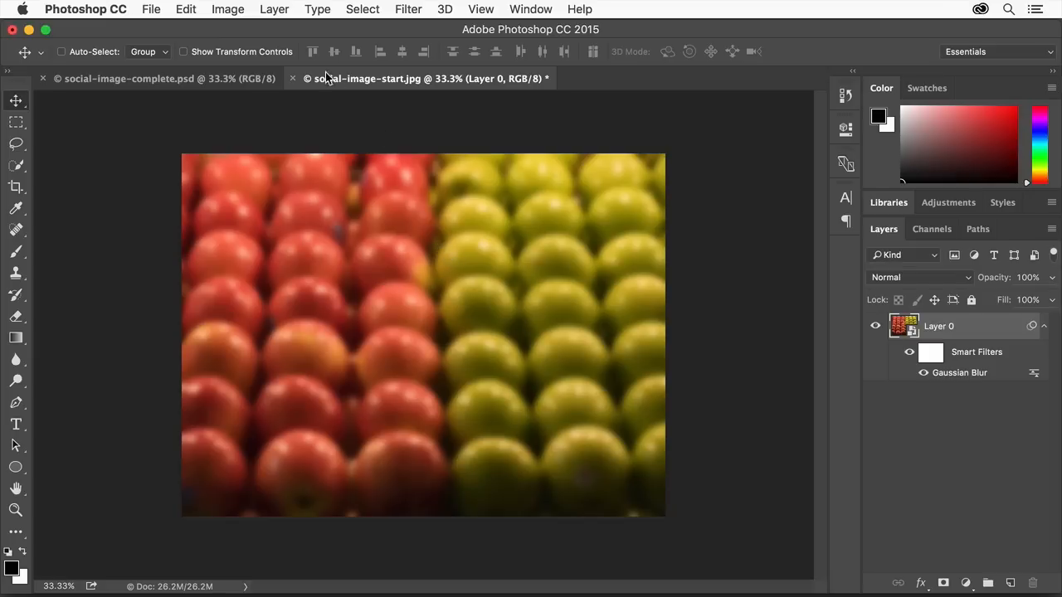
# Step: Create a new layer named 'Circle' via Layer > New > Layer
pyautogui.click(274, 9)
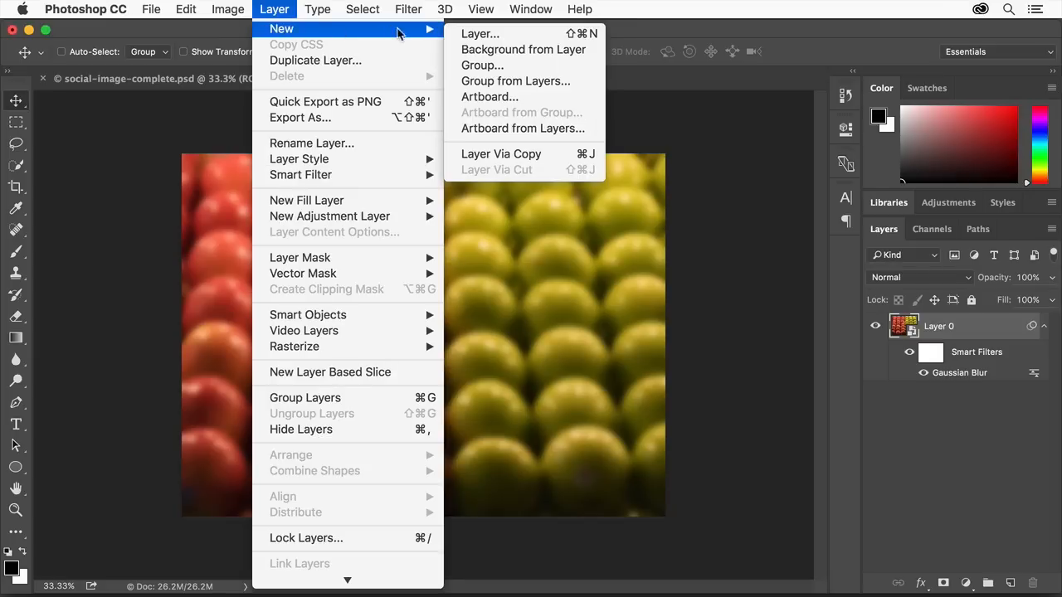
pyautogui.click(480, 33)
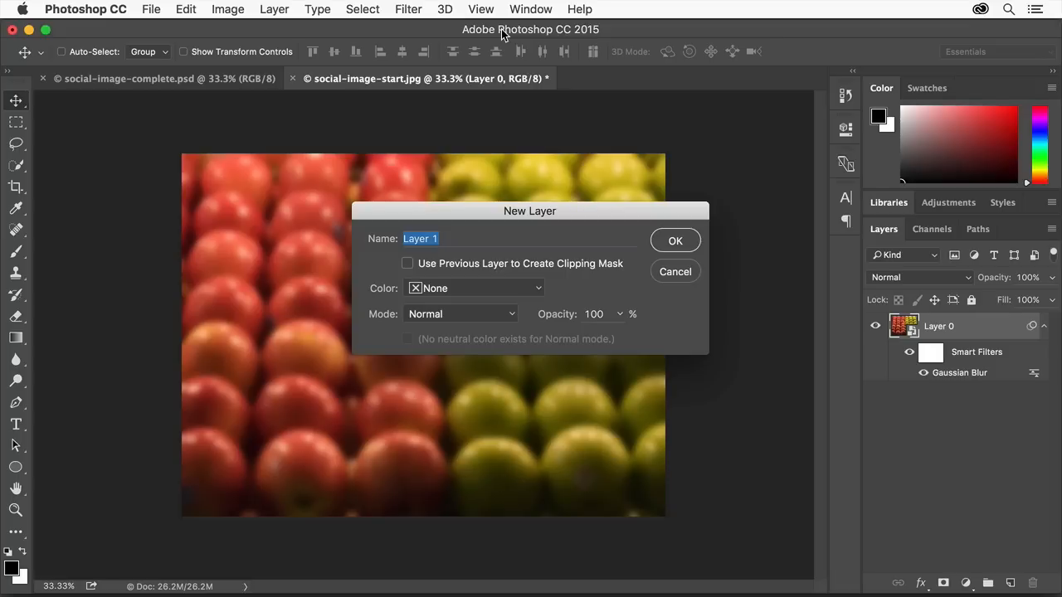
pyautogui.write('Circle')
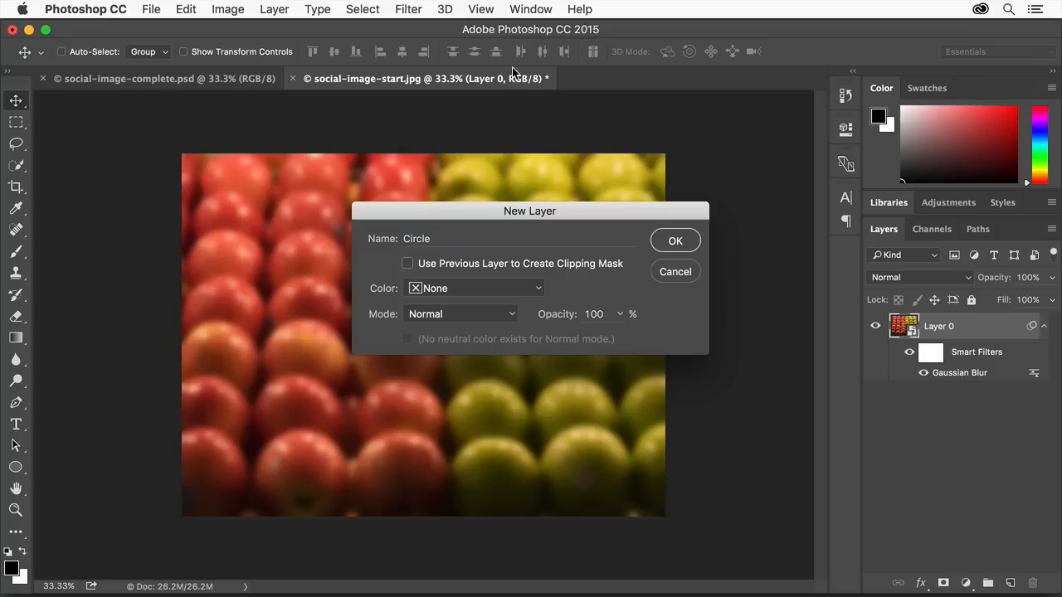
pyautogui.click(675, 240)
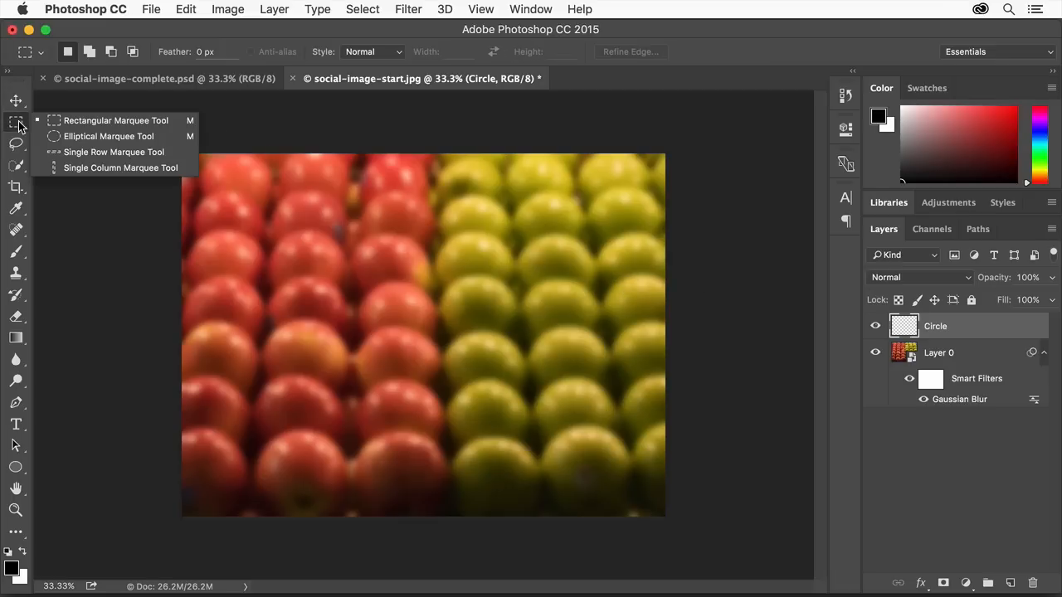
pyautogui.moveTo(150, 136)
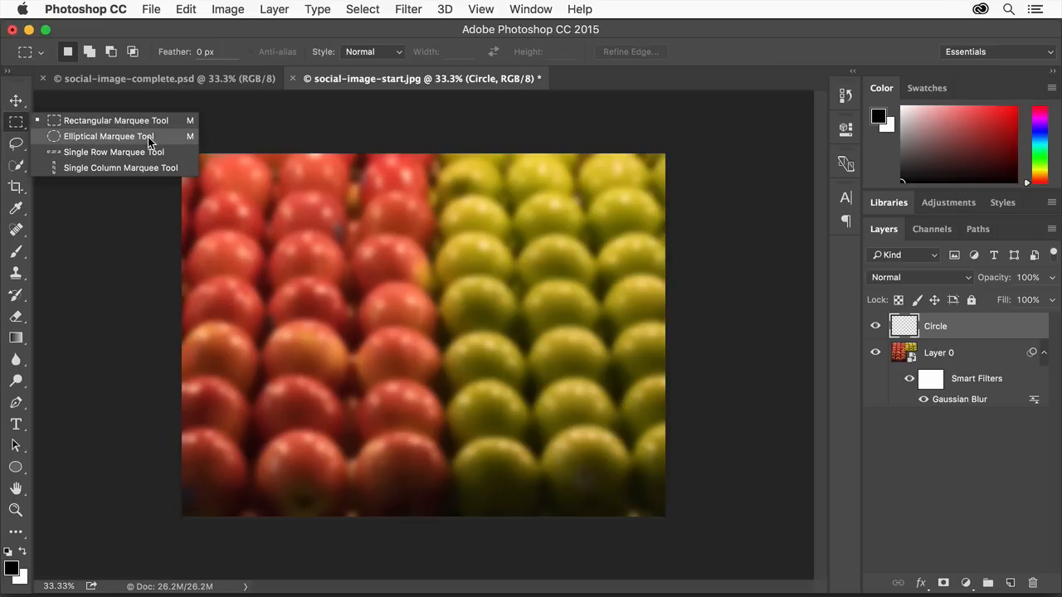
# Step: Draw a circular elliptical-marquee selection over the apples and show the Swatches panel
pyautogui.click(108, 136)
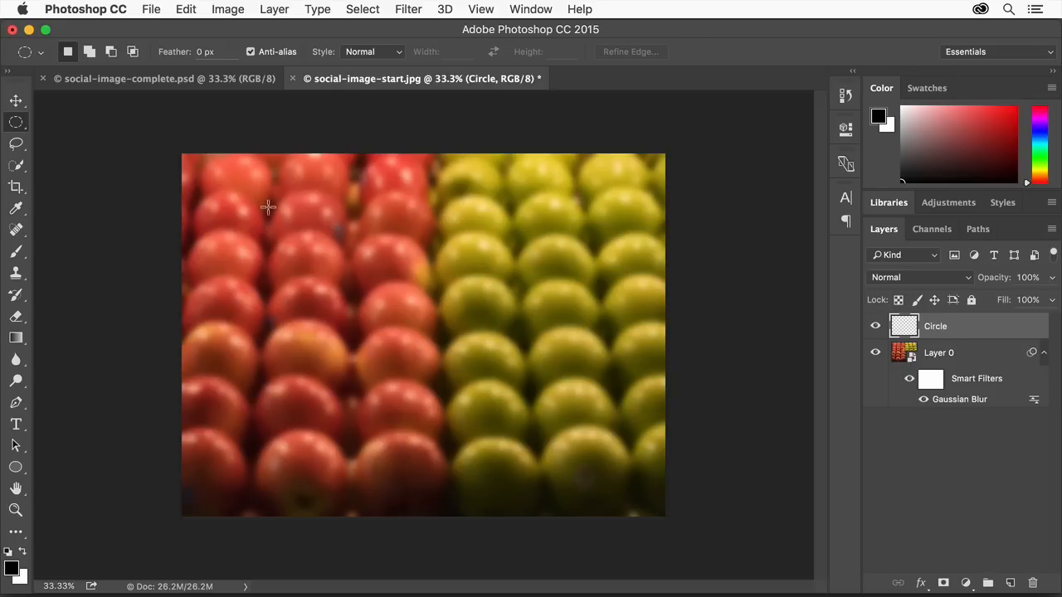
pyautogui.moveTo(267, 207); pyautogui.dragTo(464, 311)
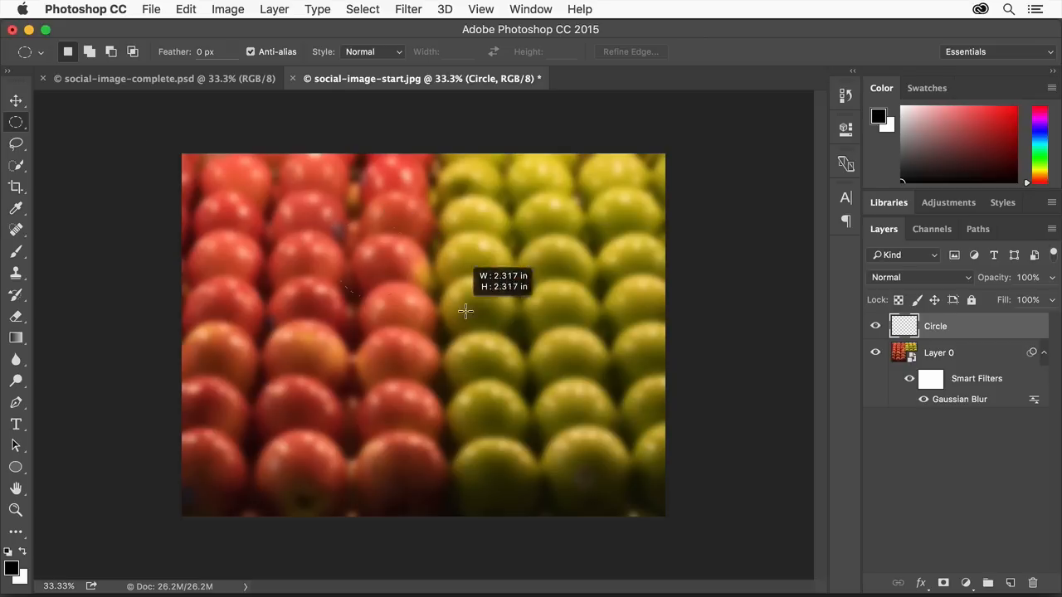
pyautogui.moveTo(464, 312); pyautogui.dragTo(593, 452)
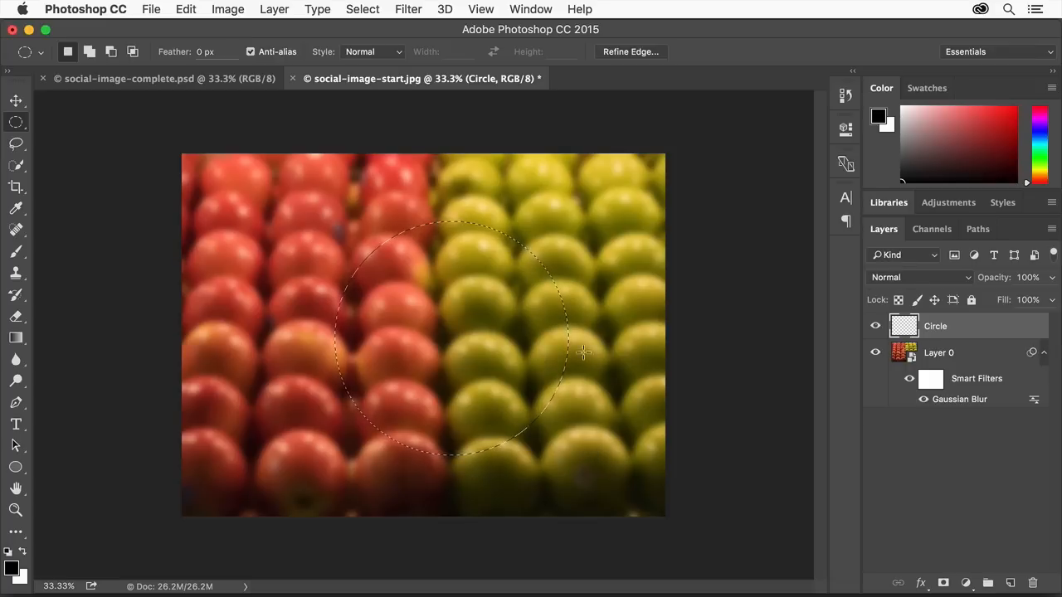
pyautogui.moveTo(541, 414)
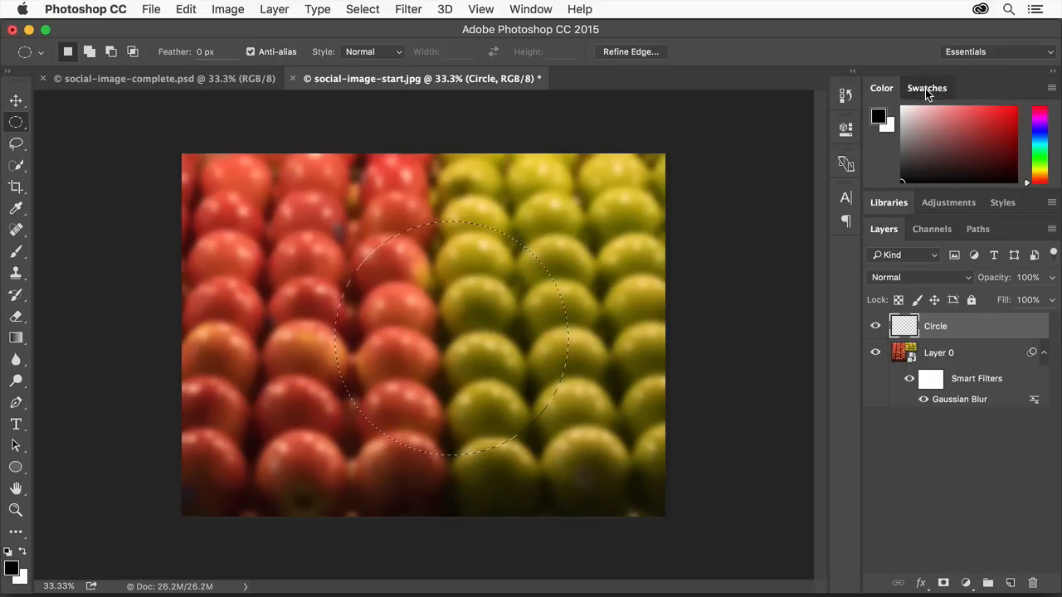
pyautogui.click(926, 88)
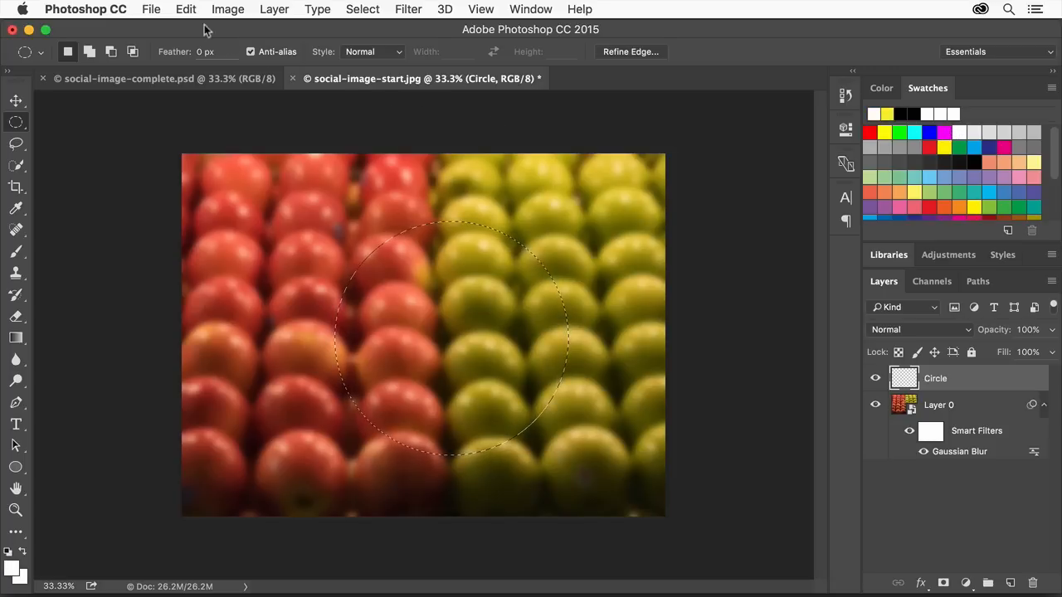
# Step: Fill the circular selection with the white foreground colour using Edit > Fill
pyautogui.click(185, 10)
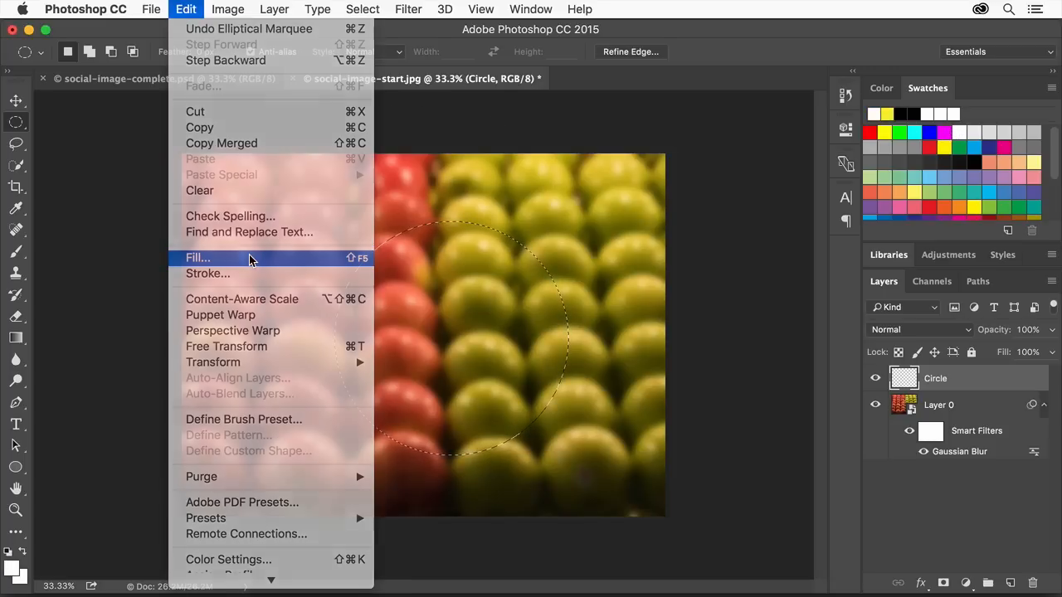
pyautogui.click(198, 258)
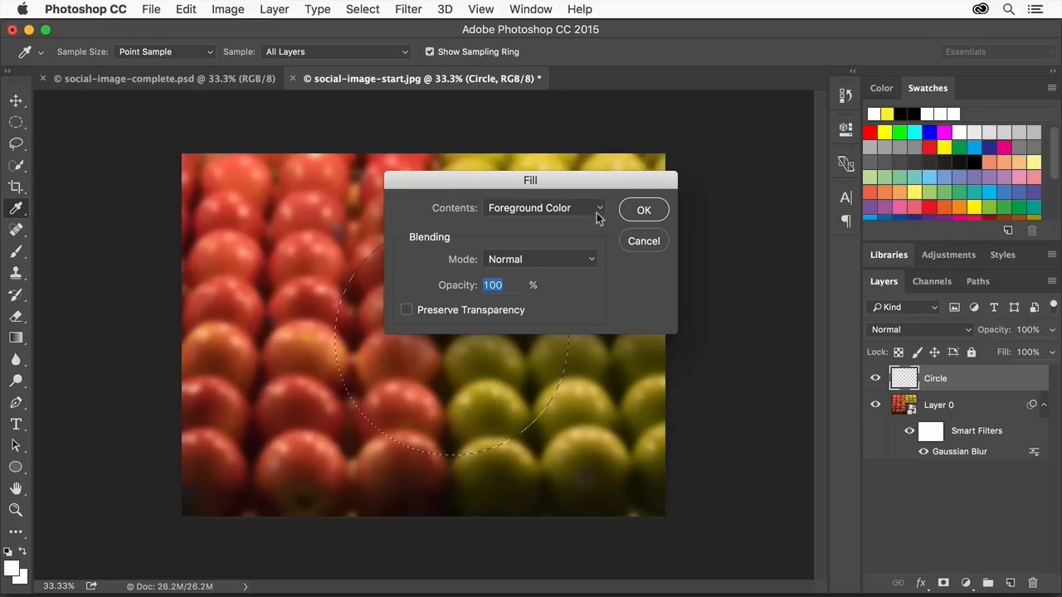
pyautogui.moveTo(626, 232)
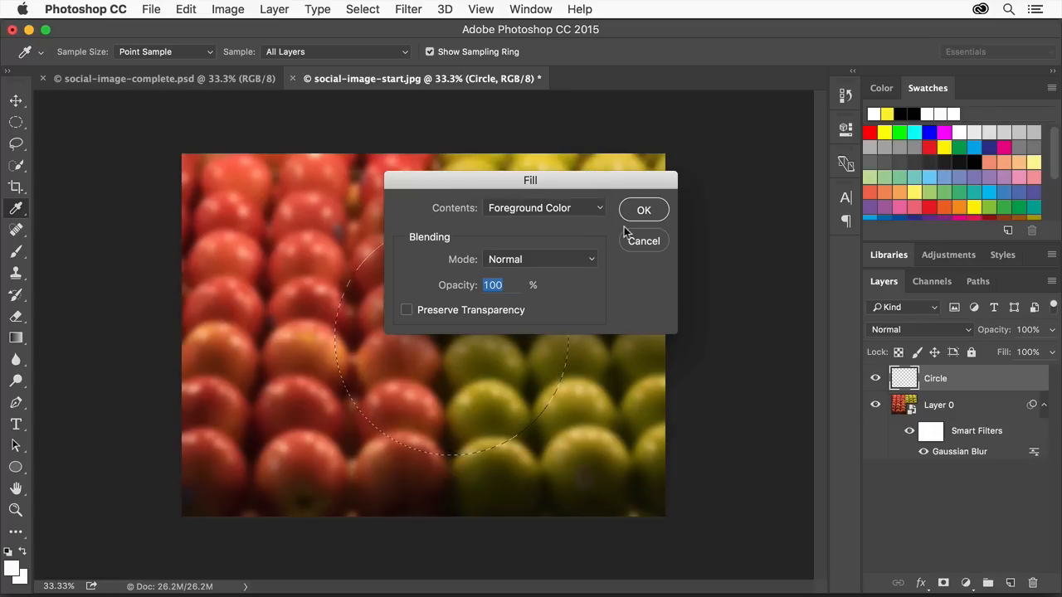
pyautogui.click(643, 209)
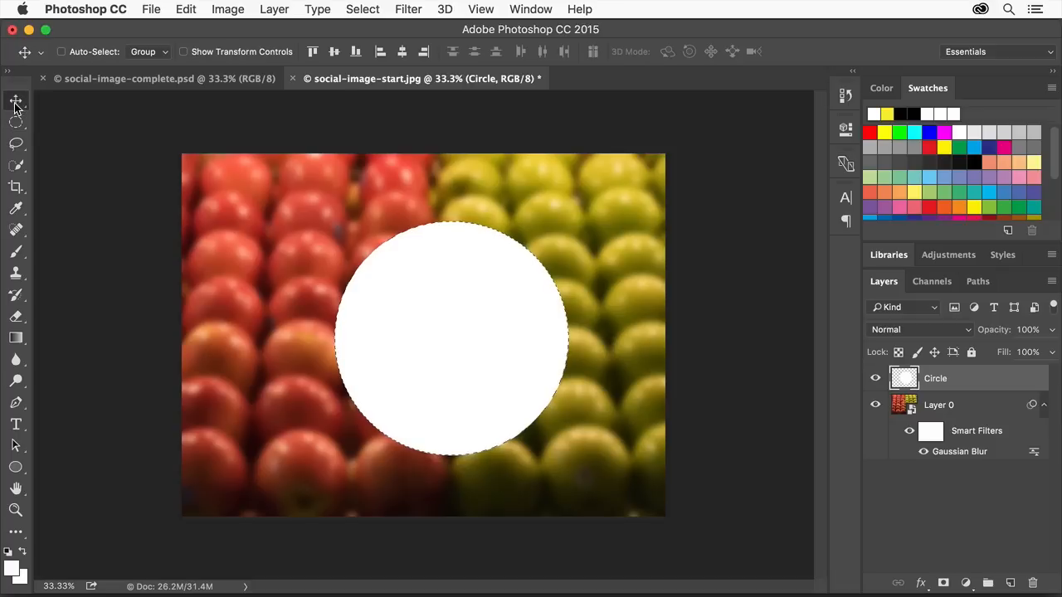
pyautogui.moveTo(417, 346)
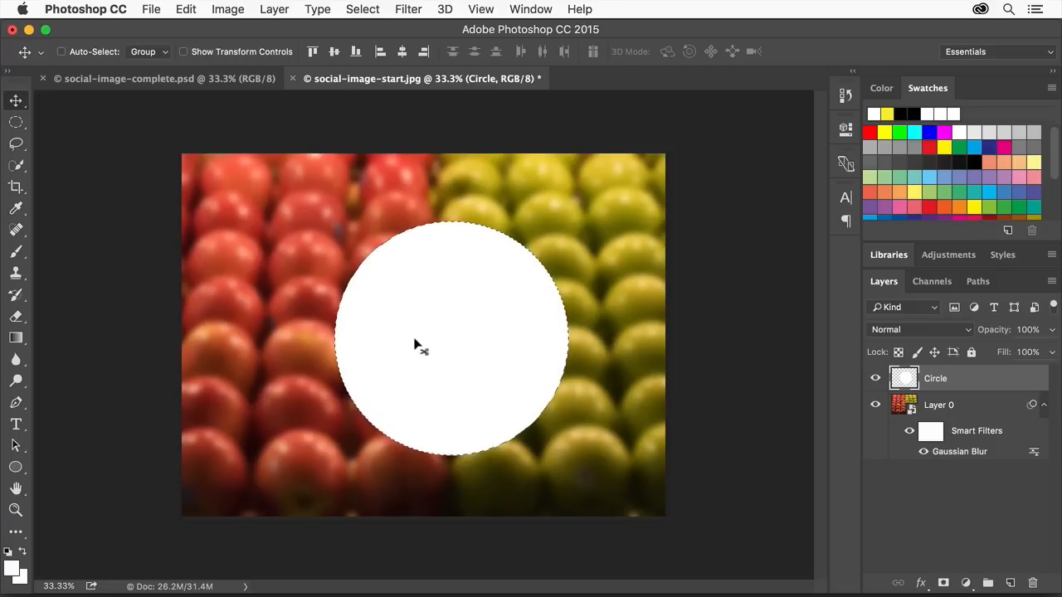
# Step: Drag the white circle slightly up-left and deselect it
pyautogui.moveTo(423, 344); pyautogui.dragTo(390, 330)
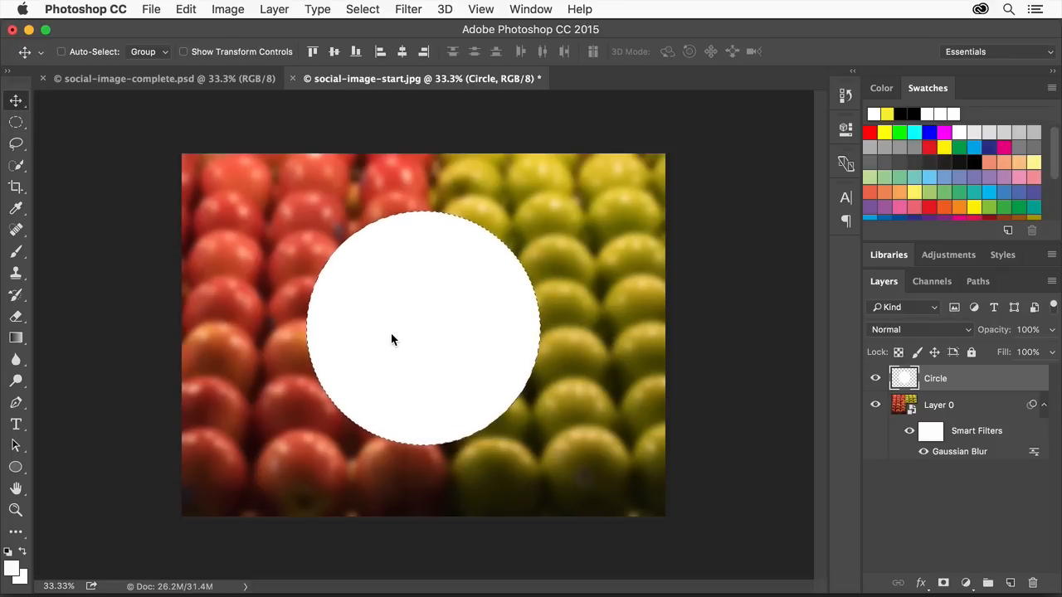
pyautogui.click(363, 9)
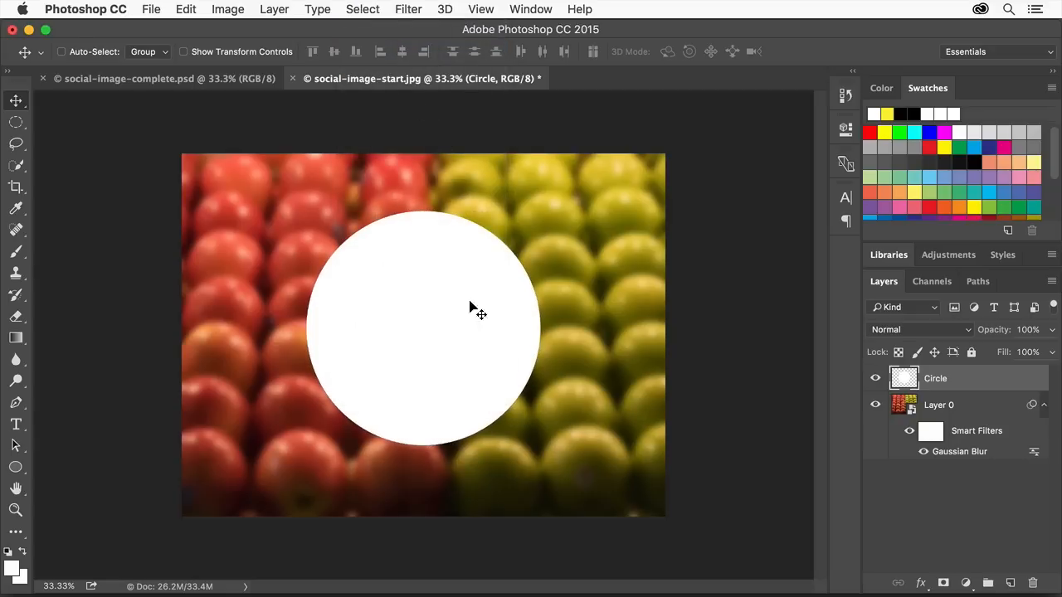
pyautogui.moveTo(468, 342)
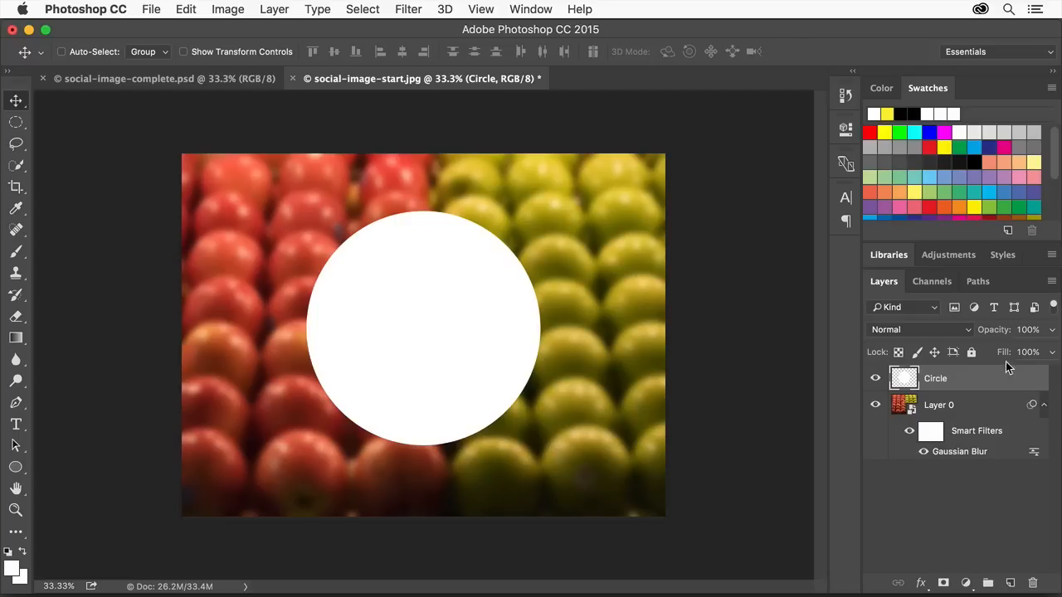
pyautogui.moveTo(1054, 336)
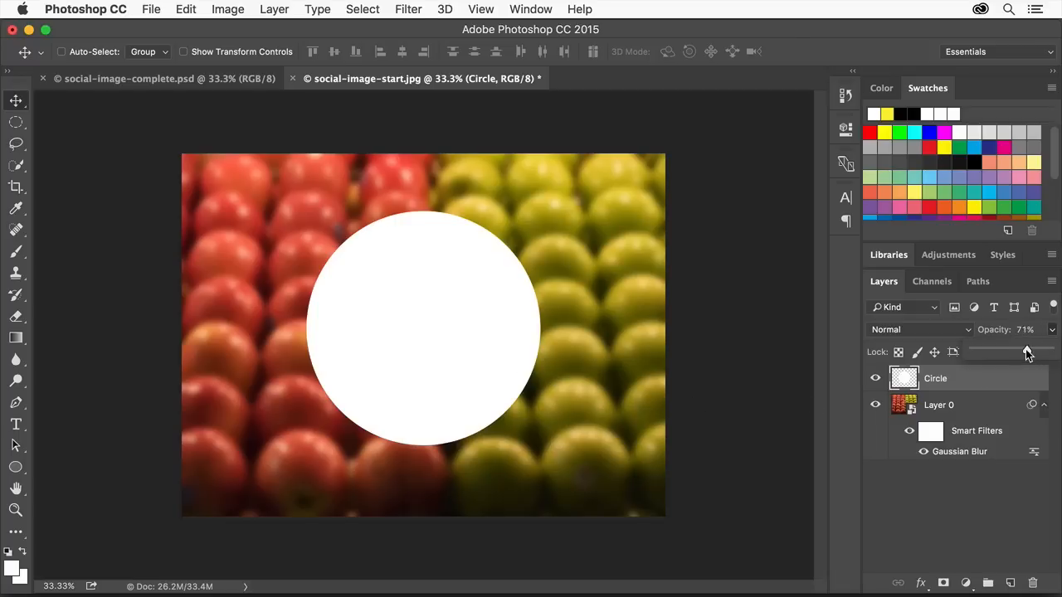
# Step: Lower the Circle layer's opacity to 55%
pyautogui.moveTo(1026, 351); pyautogui.dragTo(1012, 350)
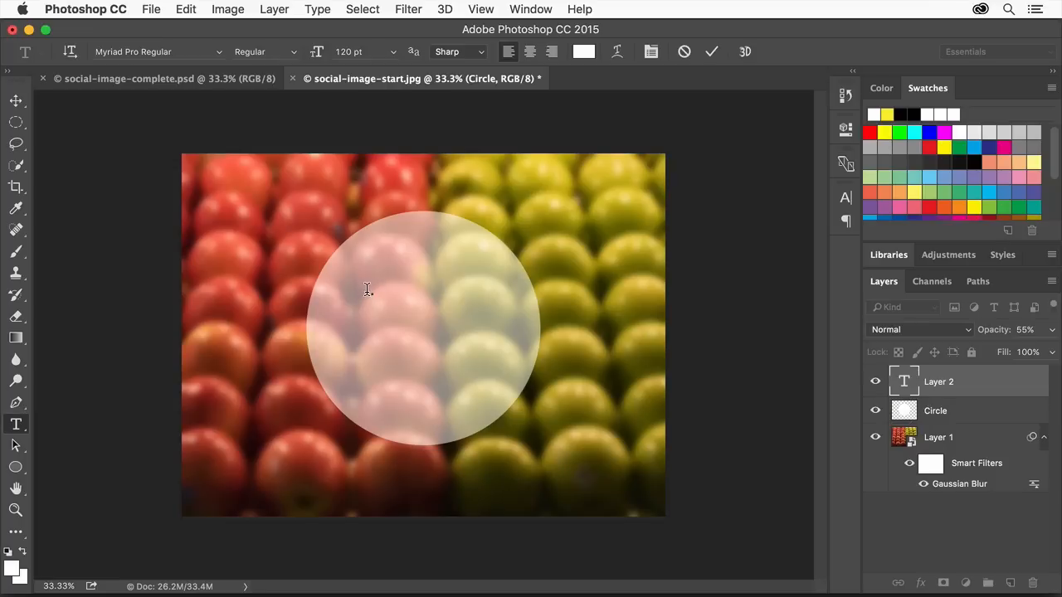
# Step: Type 'Farmer's' and 'Market' on two lines inside the circle
pyautogui.write("Farmer's")
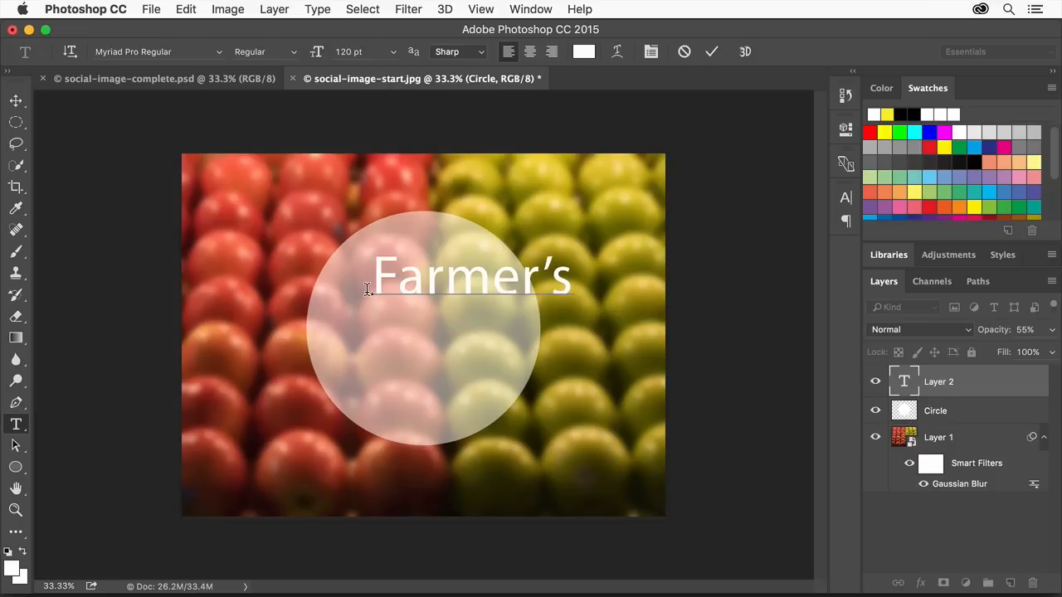
pyautogui.write('Market')
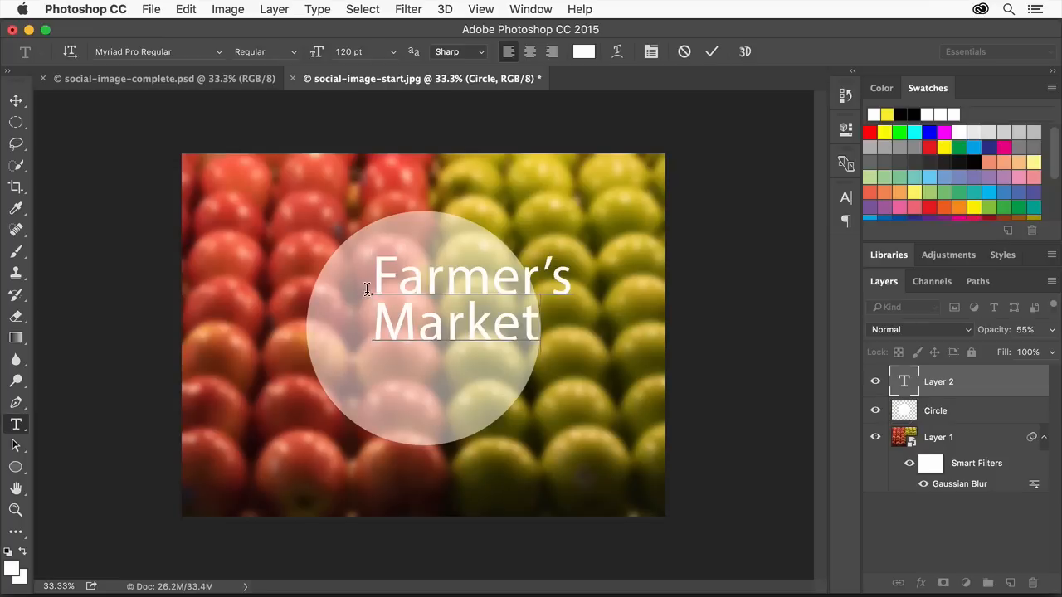
pyautogui.click(380, 274)
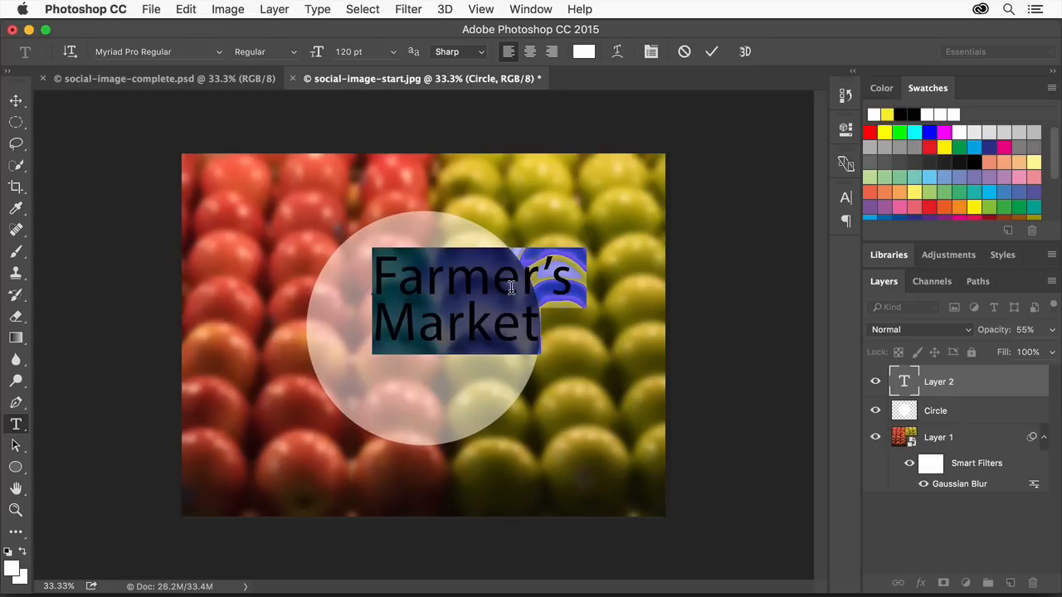
# Step: Set the text to Kepler Std Semicondensed Italic and centre-align it
pyautogui.click(157, 51)
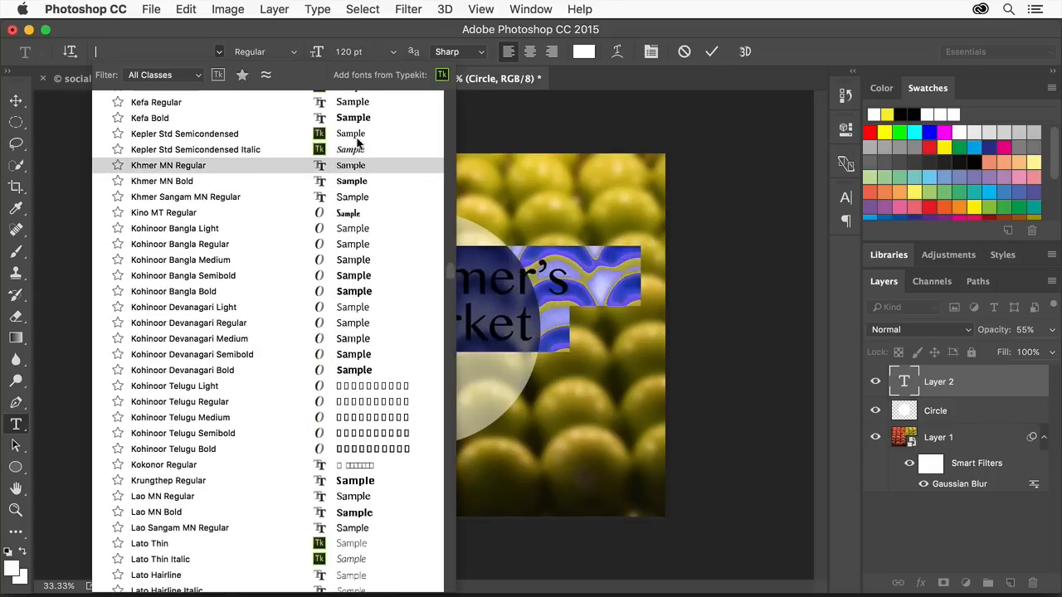
pyautogui.click(195, 149)
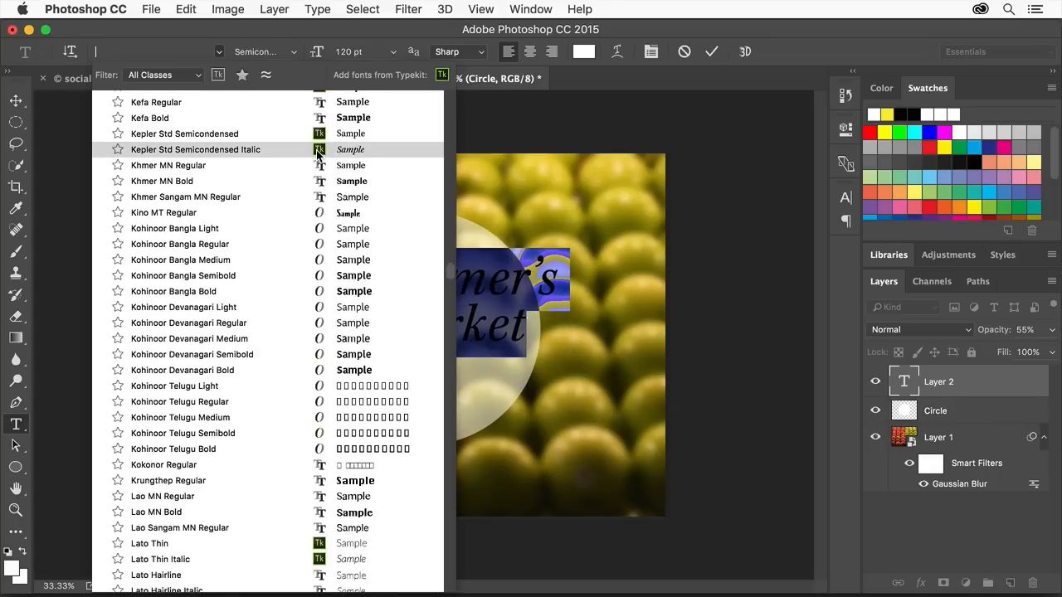
pyautogui.moveTo(261, 157)
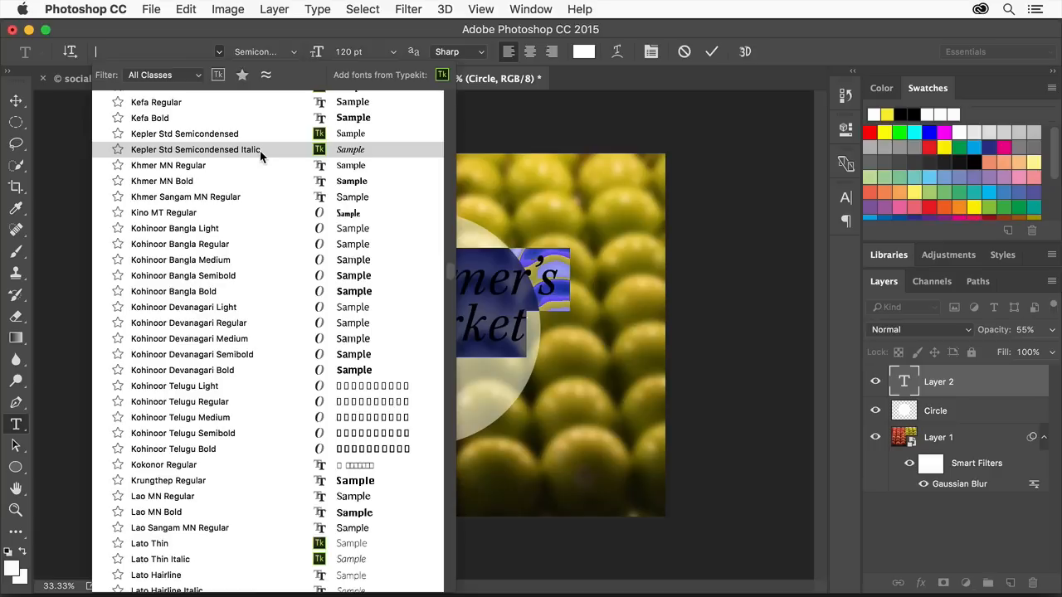
pyautogui.click(195, 149)
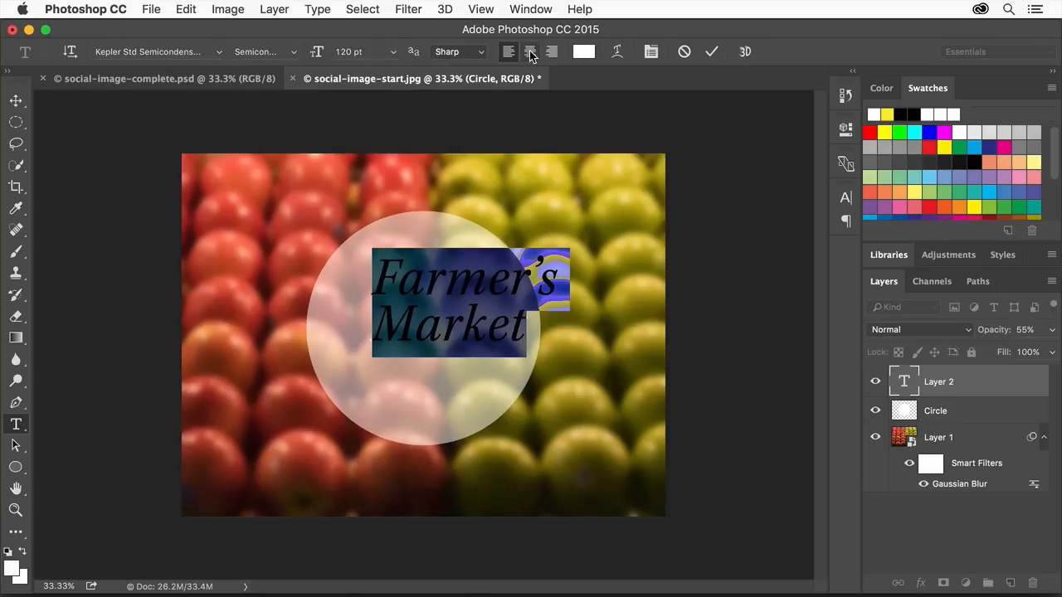
pyautogui.click(530, 51)
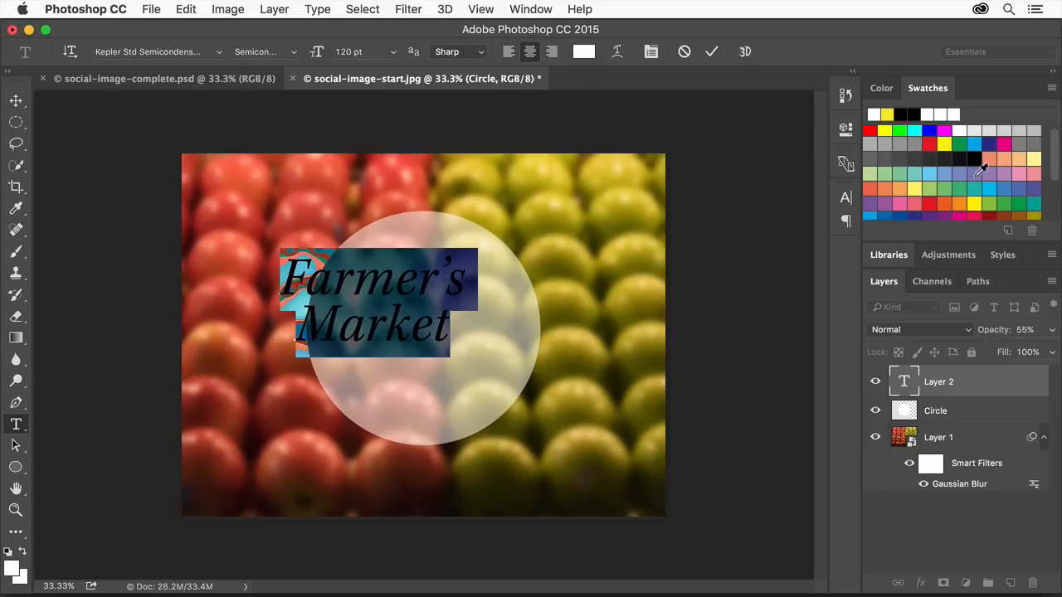
# Step: Scroll the Swatches panel toward the Dark Red swatch for the text
pyautogui.scroll(-3)
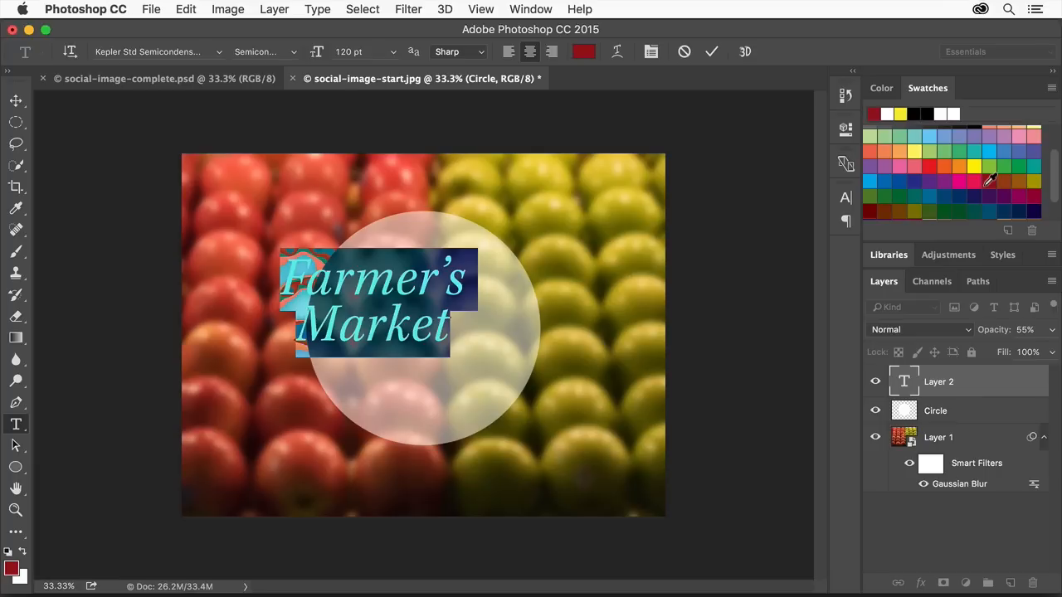
pyautogui.moveTo(983, 181)
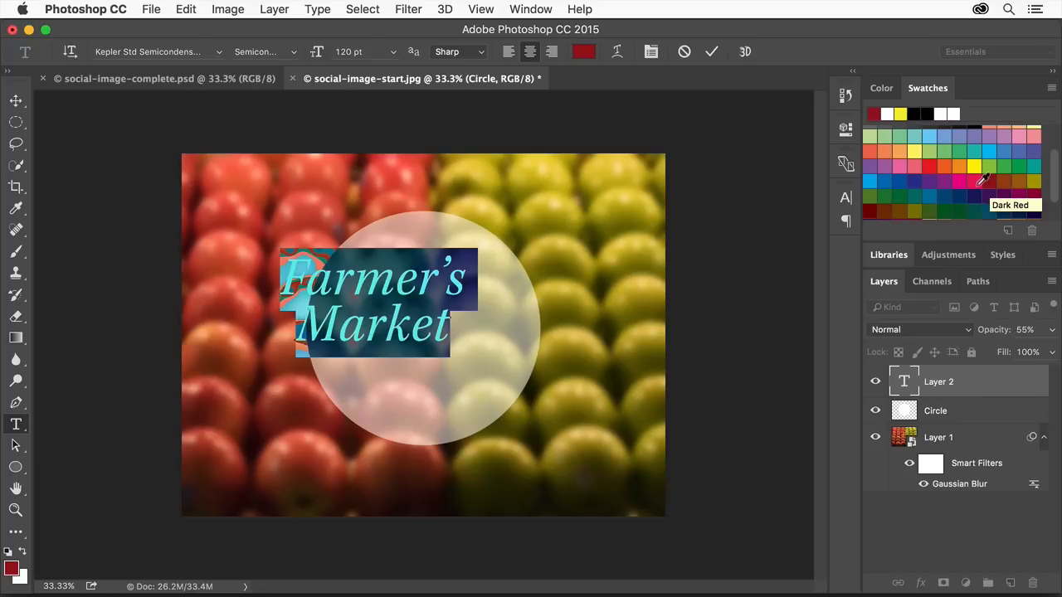
pyautogui.moveTo(378, 206)
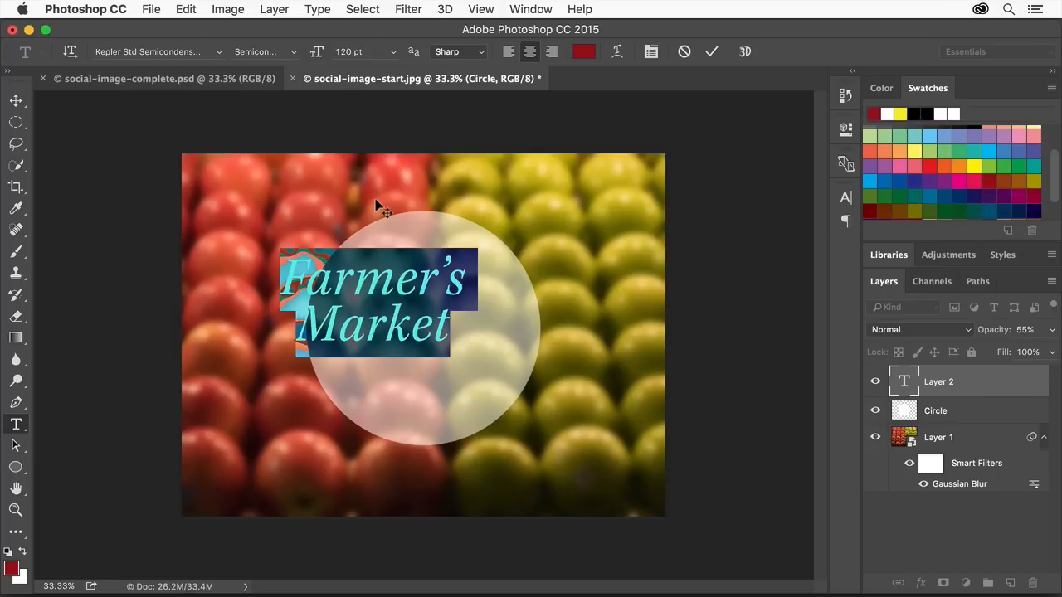
# Step: Commit the Farmer's Market text and drag it to the centre of the translucent circle
pyautogui.click(15, 100)
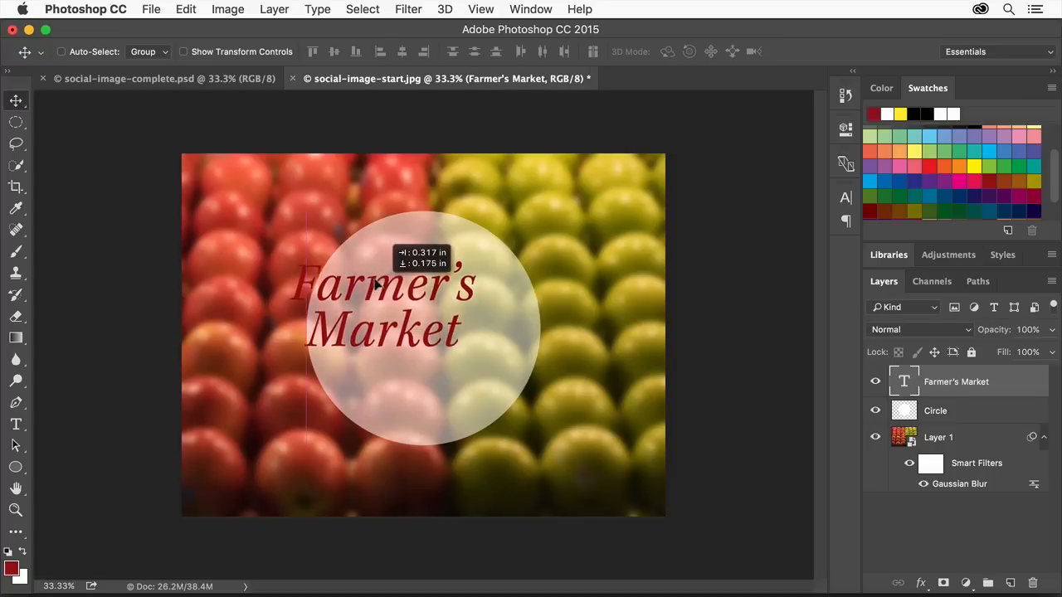
pyautogui.moveTo(381, 307); pyautogui.dragTo(422, 319)
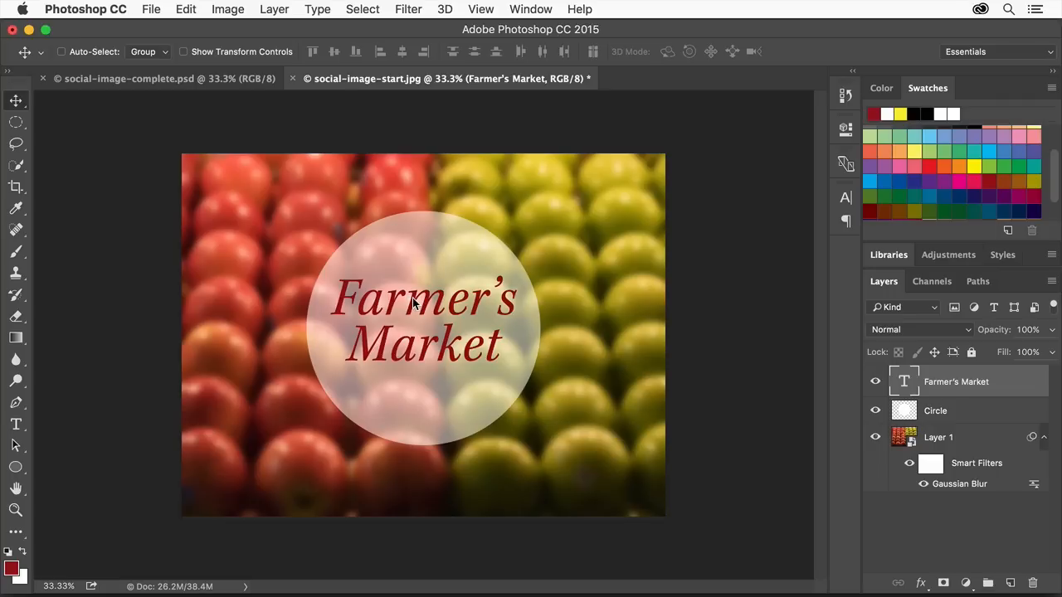
pyautogui.moveTo(152, 9)
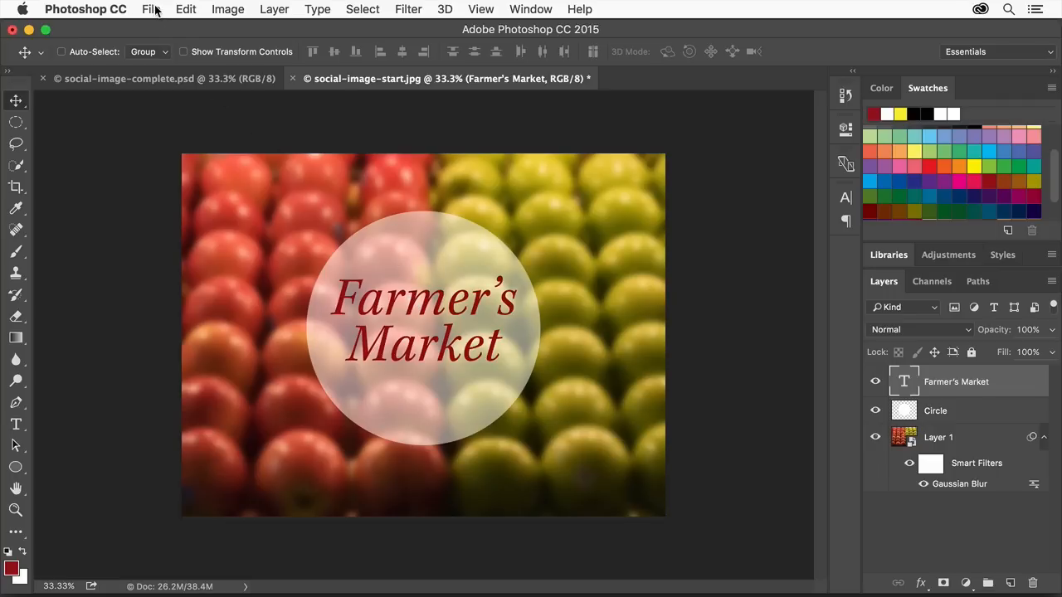
# Step: Save the design as social-image.psd in Photoshop format on the Desktop, accepting compatibility options
pyautogui.click(151, 9)
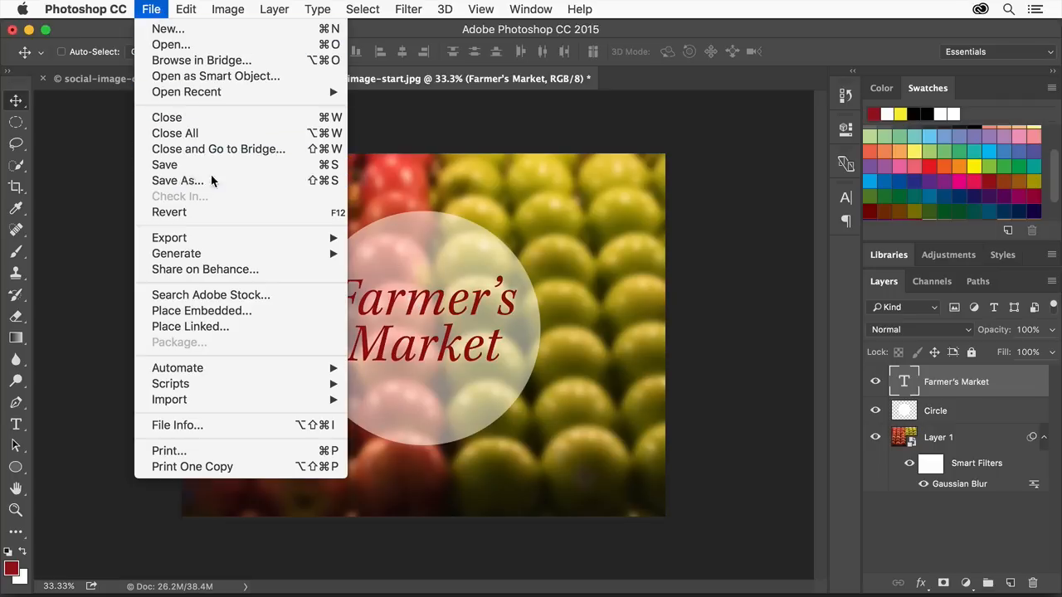
pyautogui.click(178, 180)
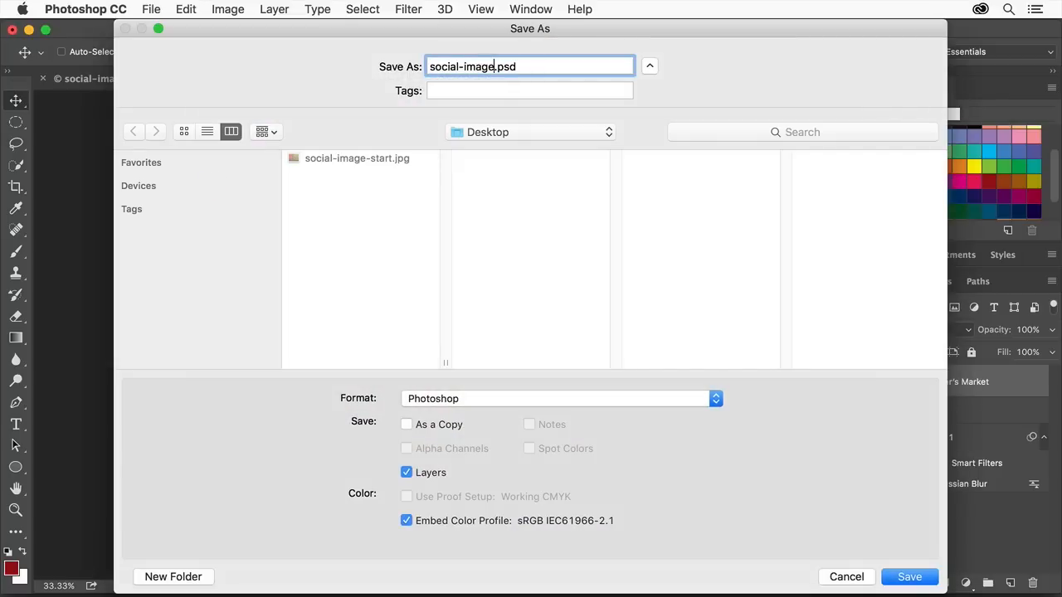
pyautogui.moveTo(493, 412)
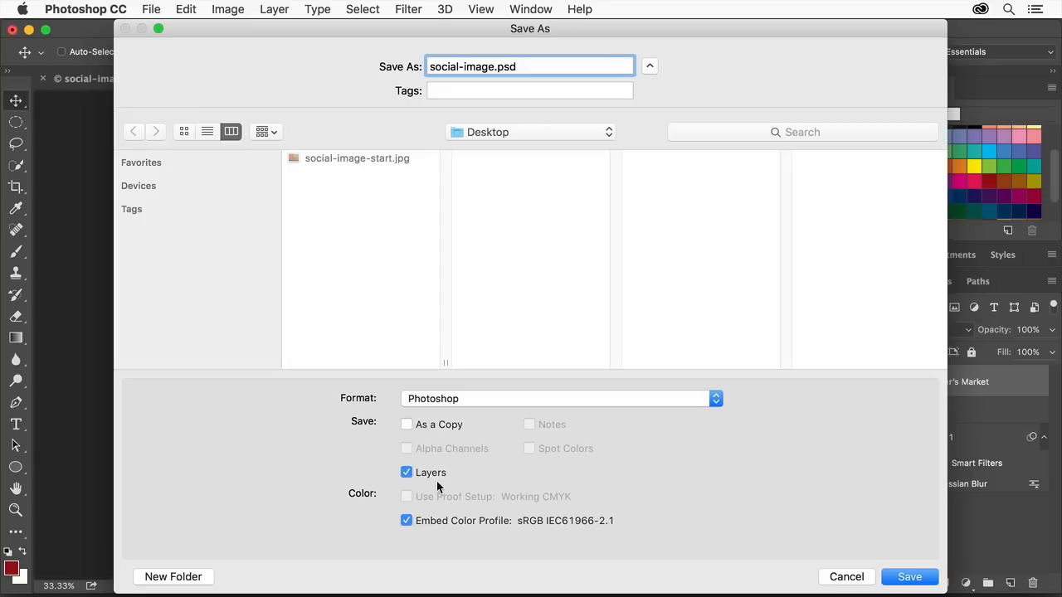
pyautogui.moveTo(740, 515)
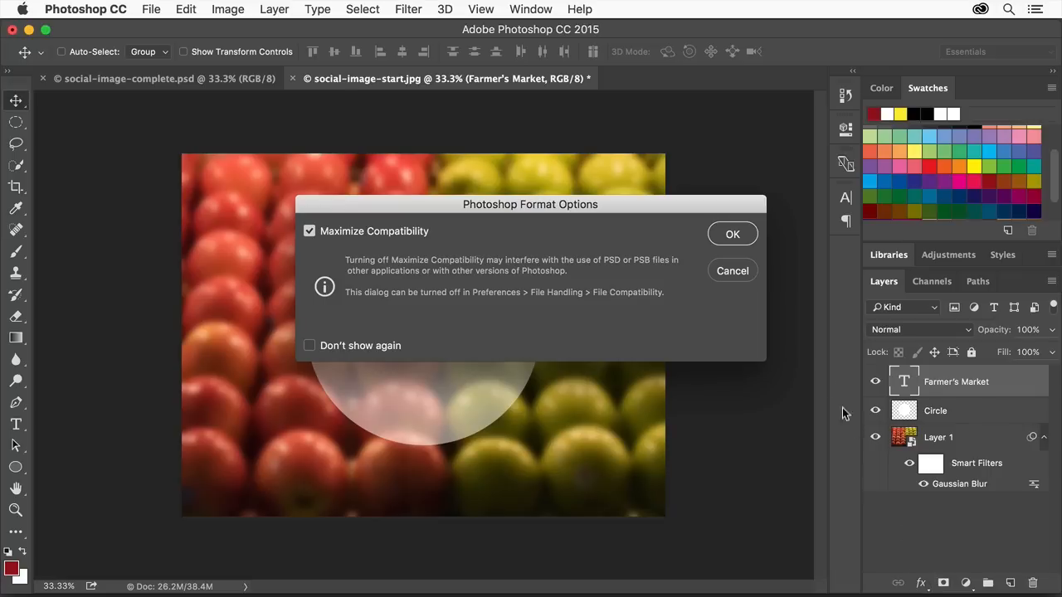
pyautogui.click(732, 233)
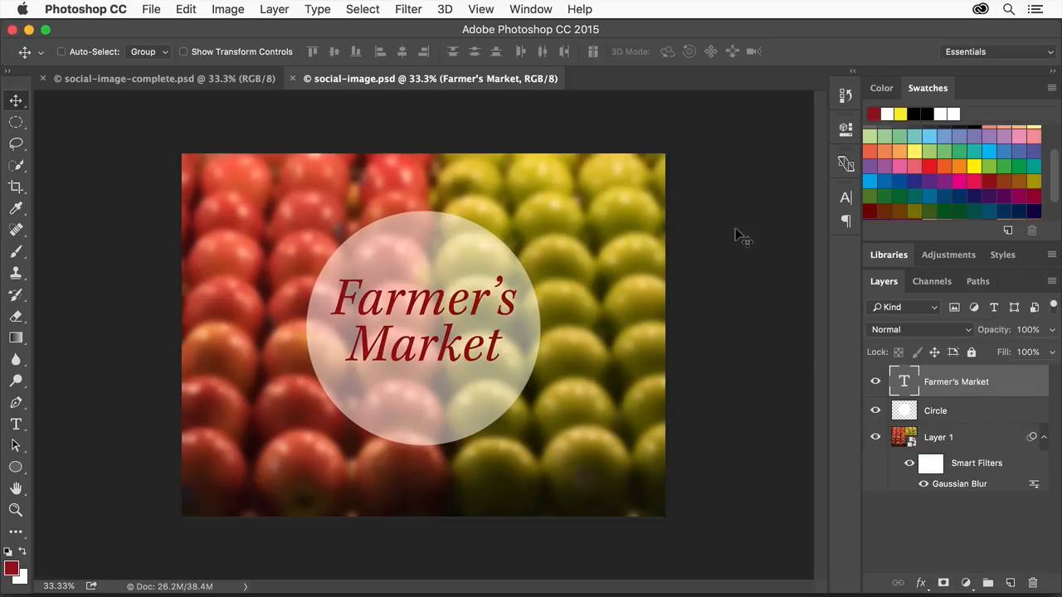
pyautogui.moveTo(353, 120)
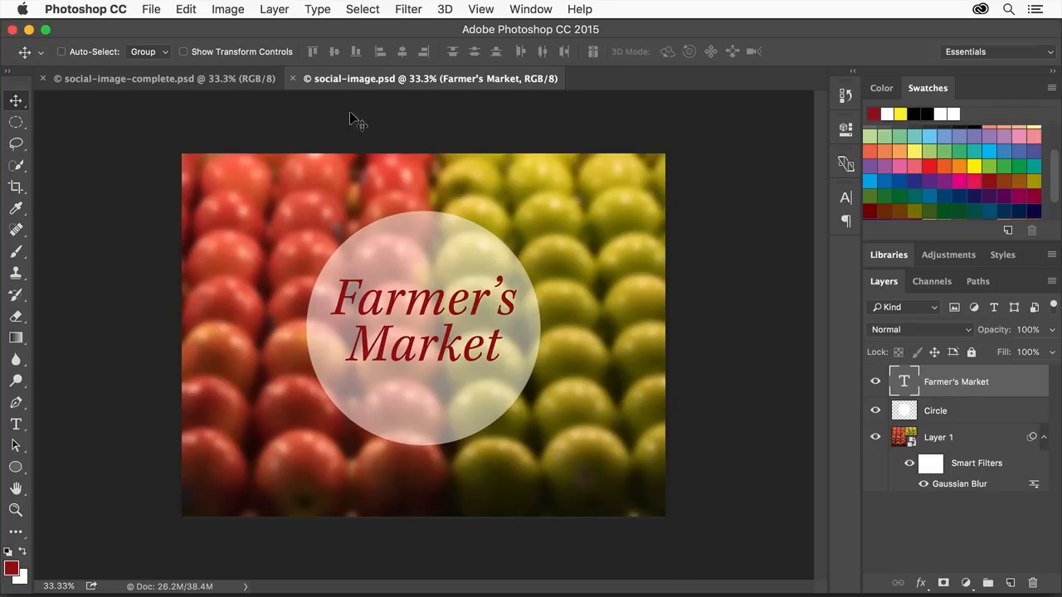
# Step: Quick Export the Farmer's Market image as a PNG via the File menu
pyautogui.click(151, 9)
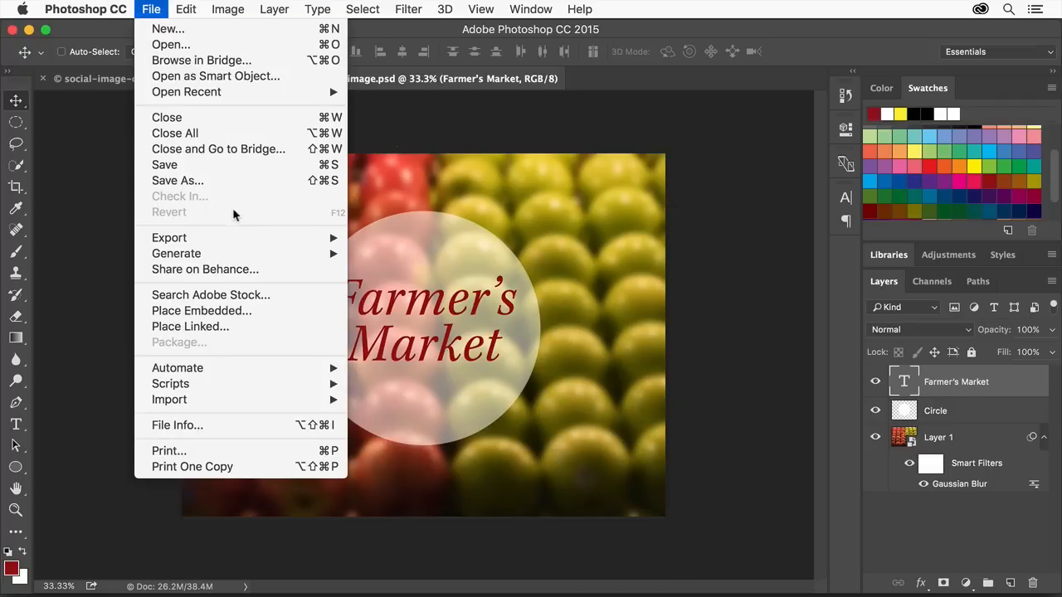
pyautogui.moveTo(169, 238)
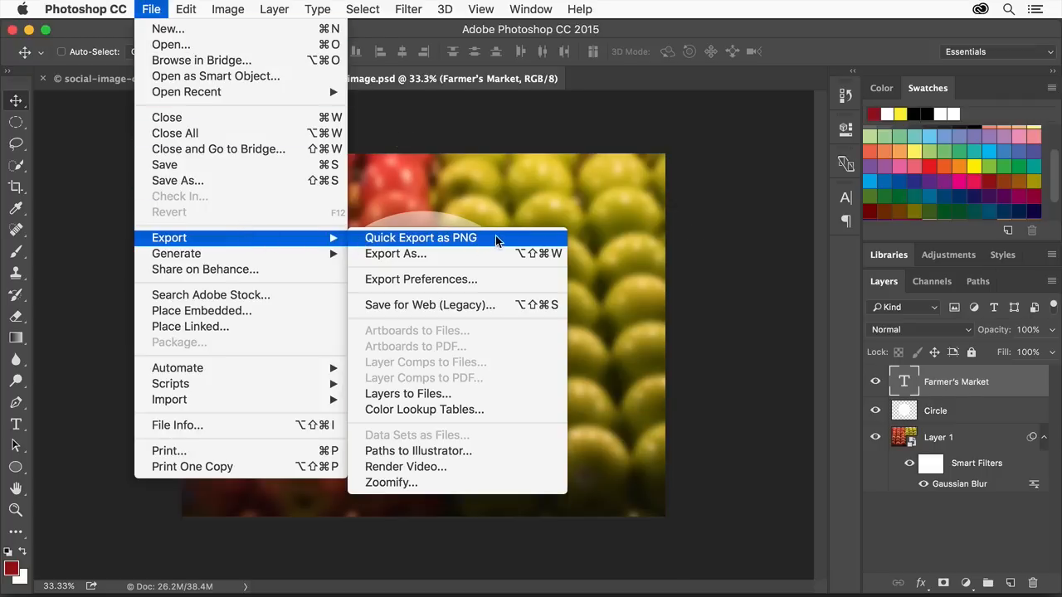
pyautogui.click(420, 238)
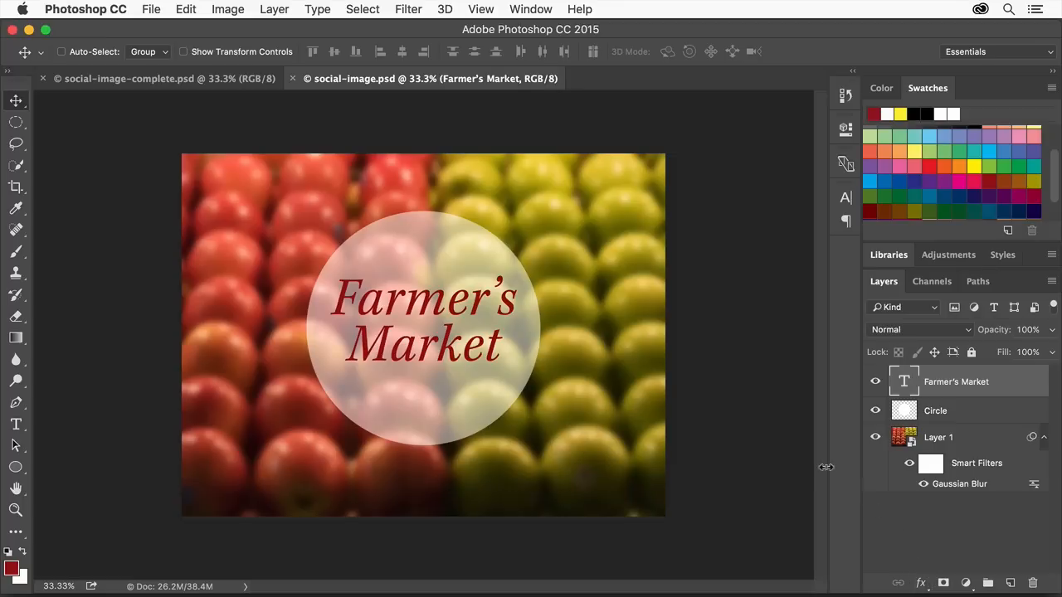
pyautogui.moveTo(753, 452)
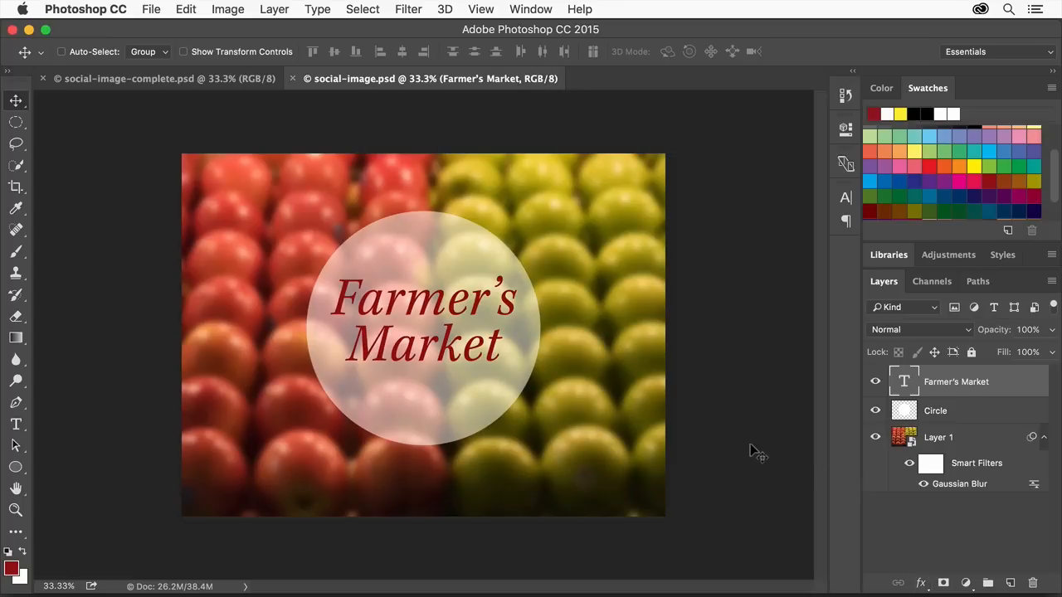